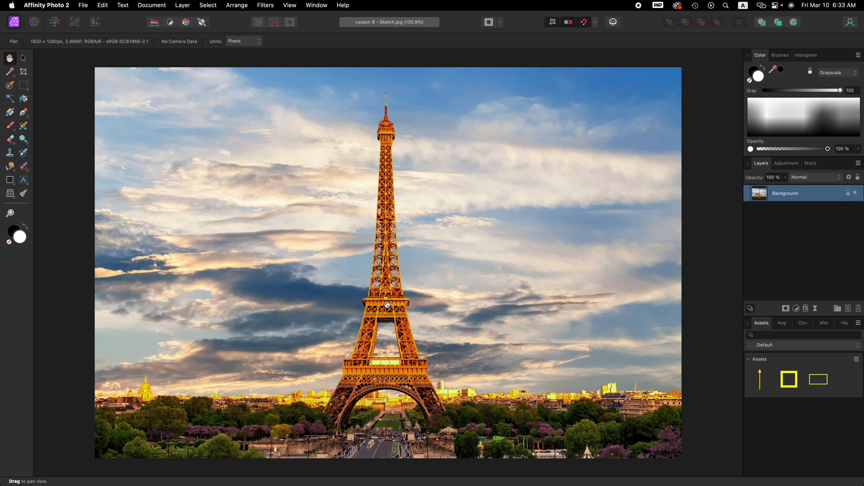
pyautogui.moveTo(380, 307)
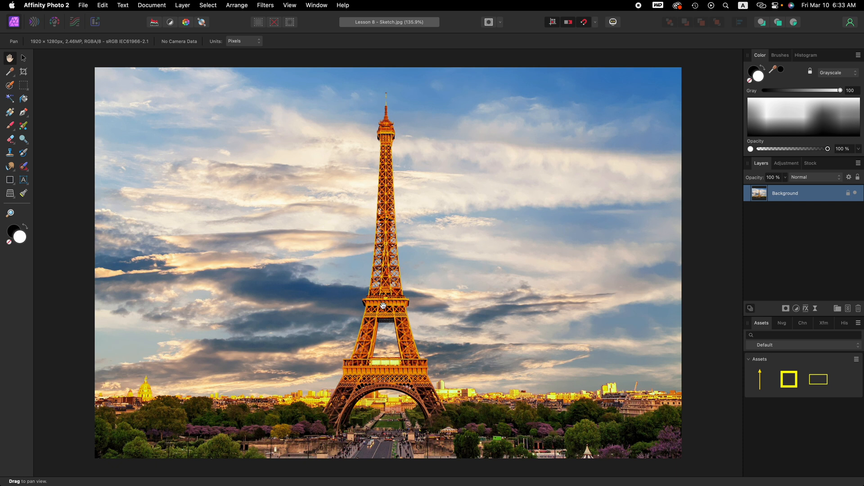
pyautogui.moveTo(415, 314)
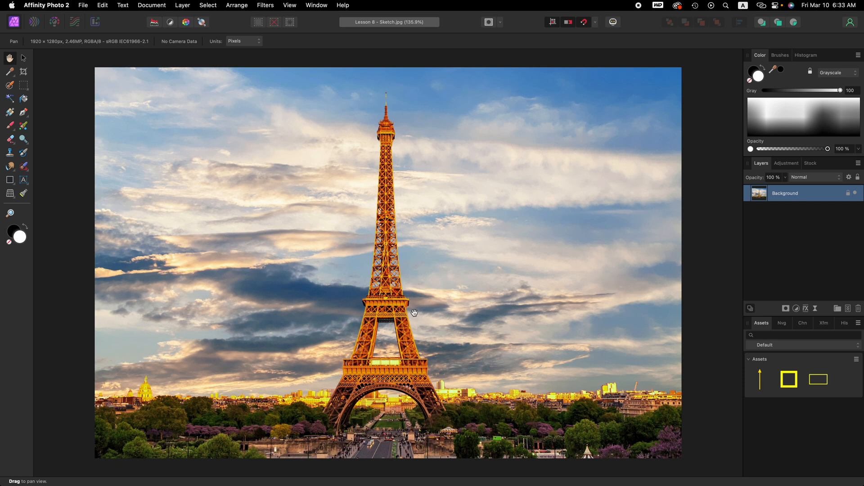
pyautogui.moveTo(385, 285)
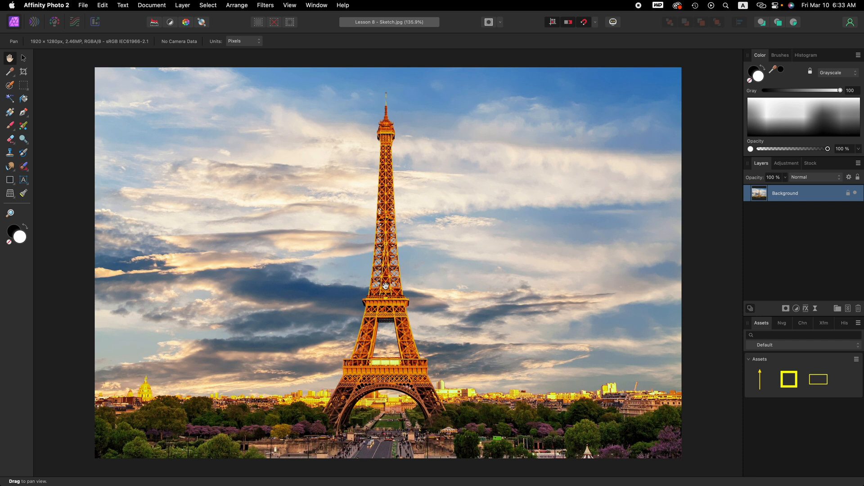
pyautogui.moveTo(403, 291)
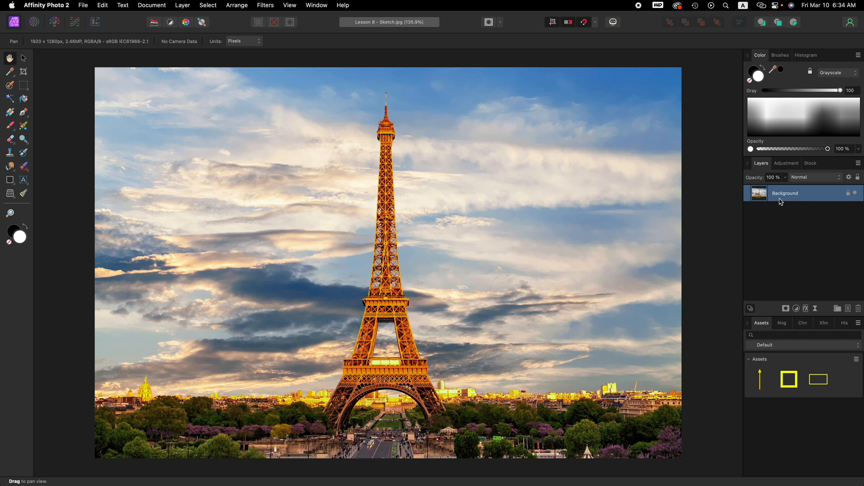
pyautogui.moveTo(789, 196)
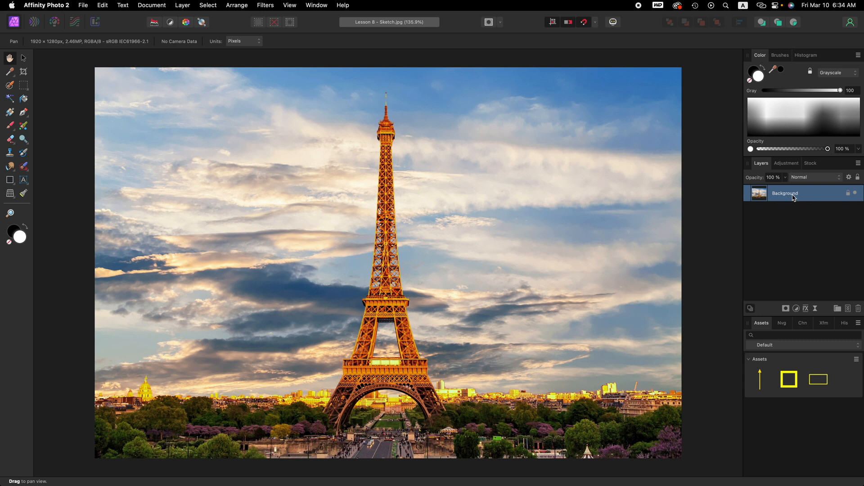
# Step: Duplicate the Background photo layer via its right-click menu
pyautogui.rightClick(785, 193)
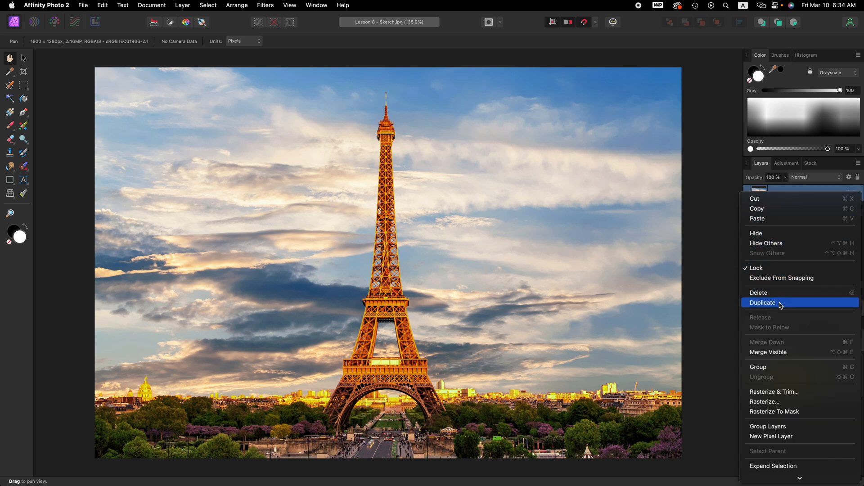
pyautogui.click(764, 302)
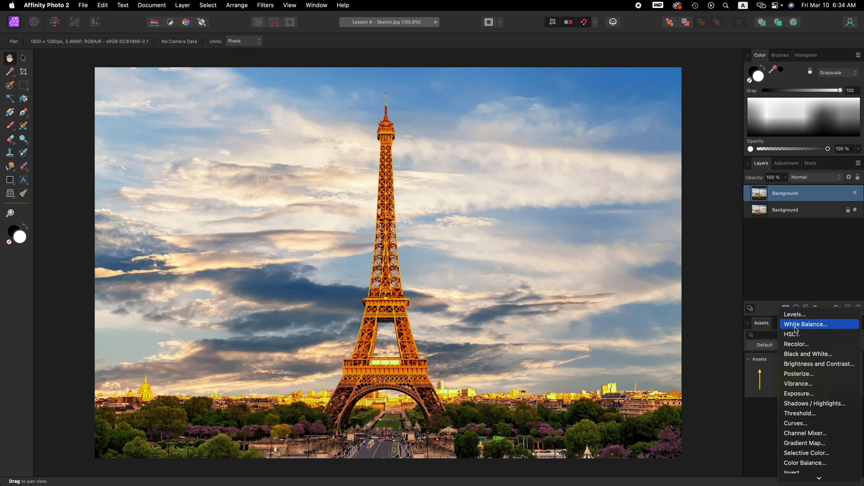
# Step: Add an HSL adjustment with Saturation Shift at -100% to make the photo grey
pyautogui.click(790, 334)
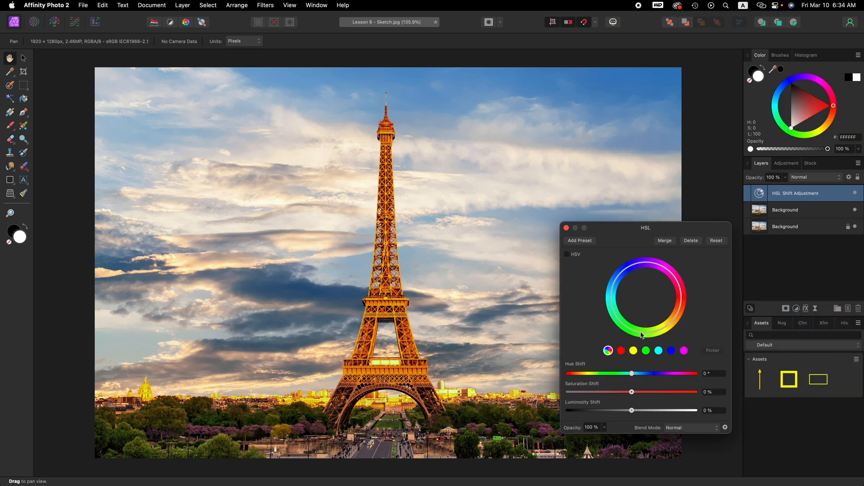
pyautogui.moveTo(571, 388)
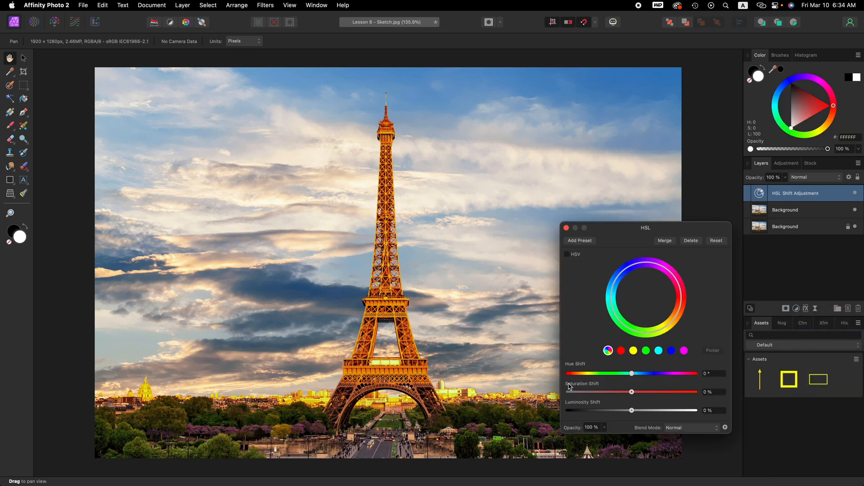
pyautogui.moveTo(599, 410)
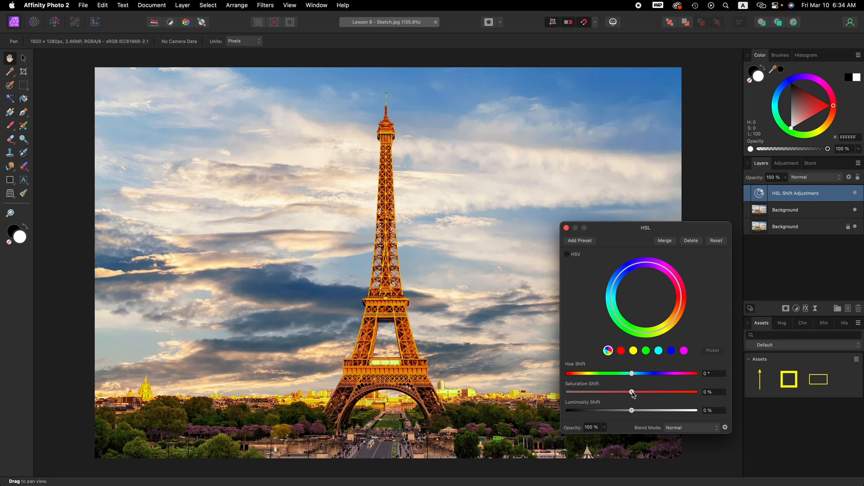
pyautogui.moveTo(631, 393); pyautogui.dragTo(612, 392)
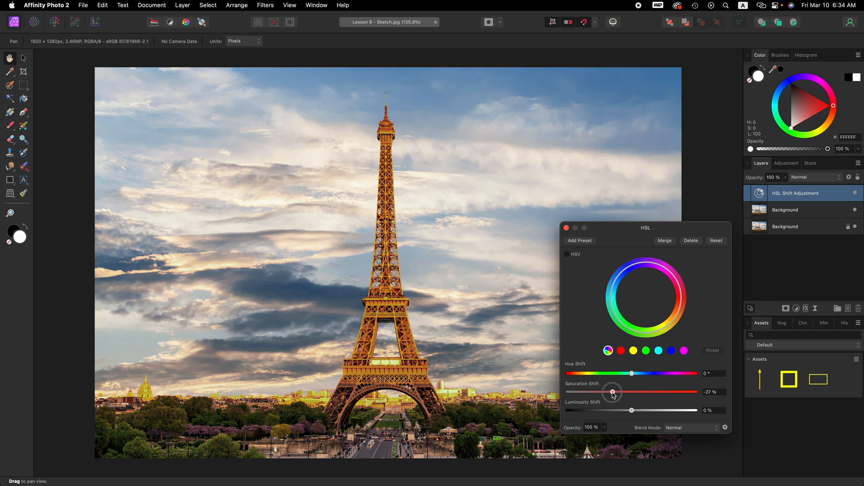
pyautogui.moveTo(611, 392); pyautogui.dragTo(568, 392)
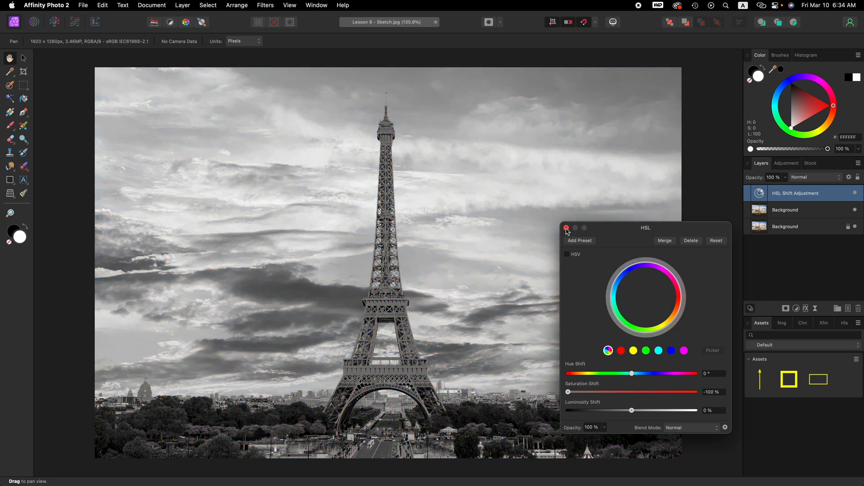
pyautogui.click(567, 228)
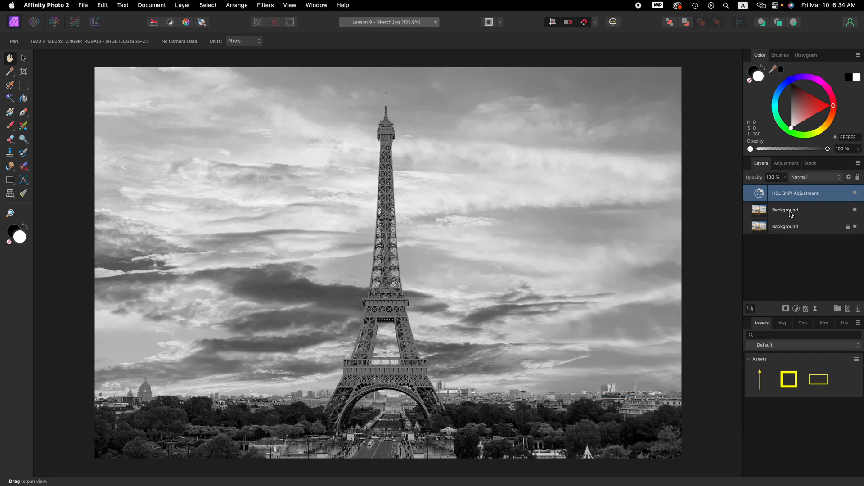
# Step: Set the duplicated Background layer's blend mode to Color Dodge
pyautogui.click(785, 210)
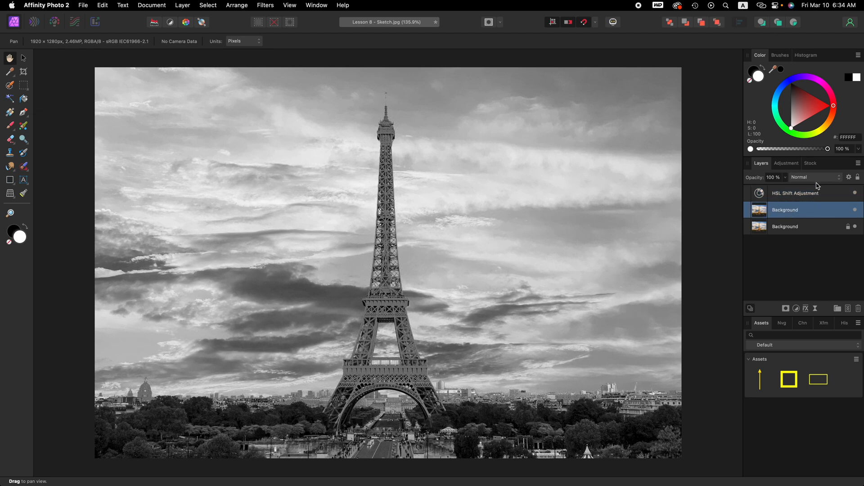
pyautogui.click(816, 177)
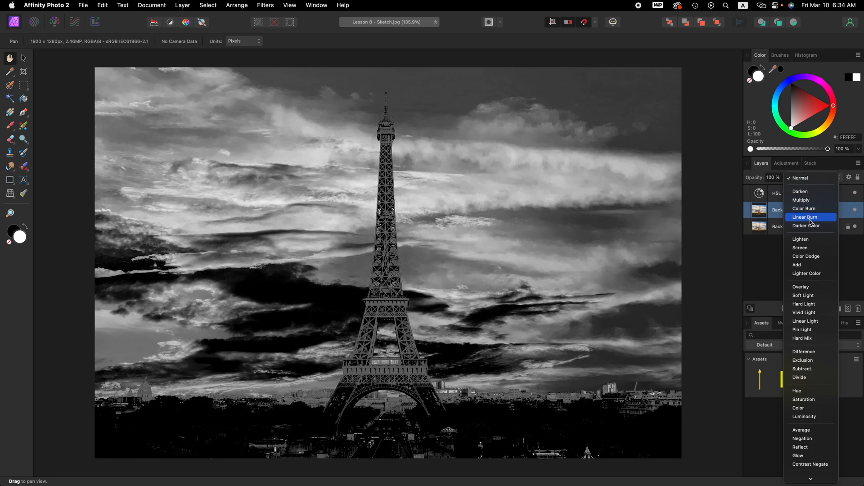
pyautogui.click(805, 257)
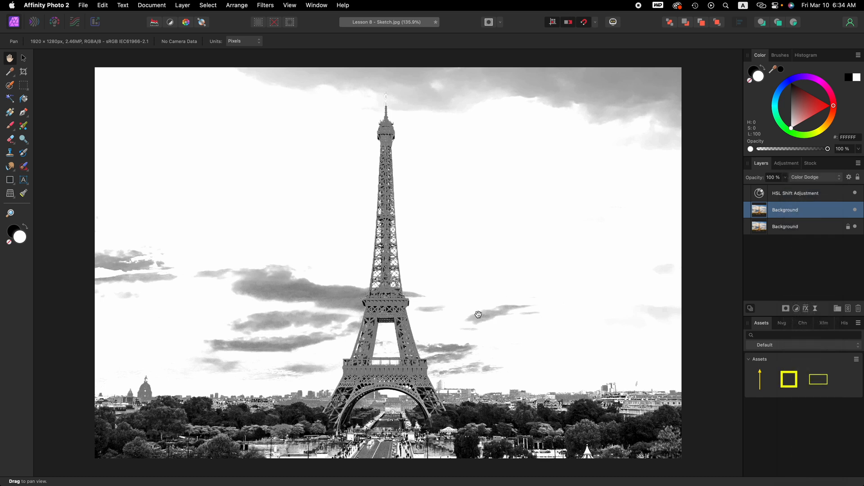
pyautogui.moveTo(525, 287)
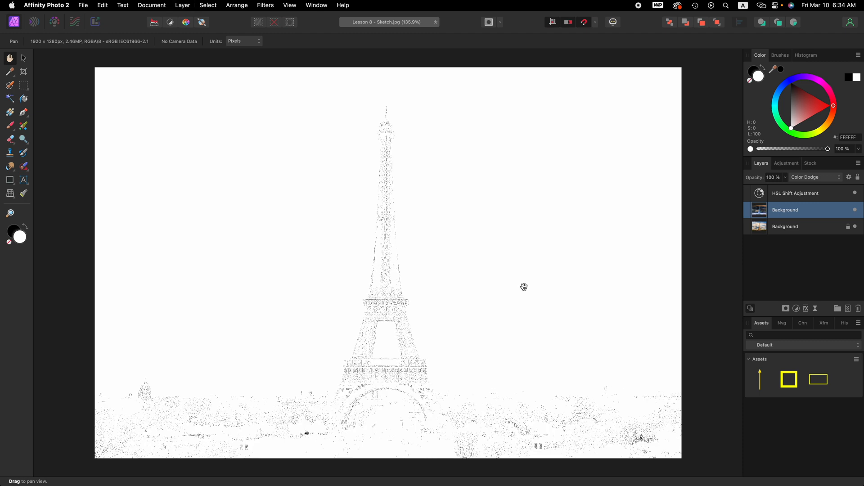
pyautogui.moveTo(519, 307)
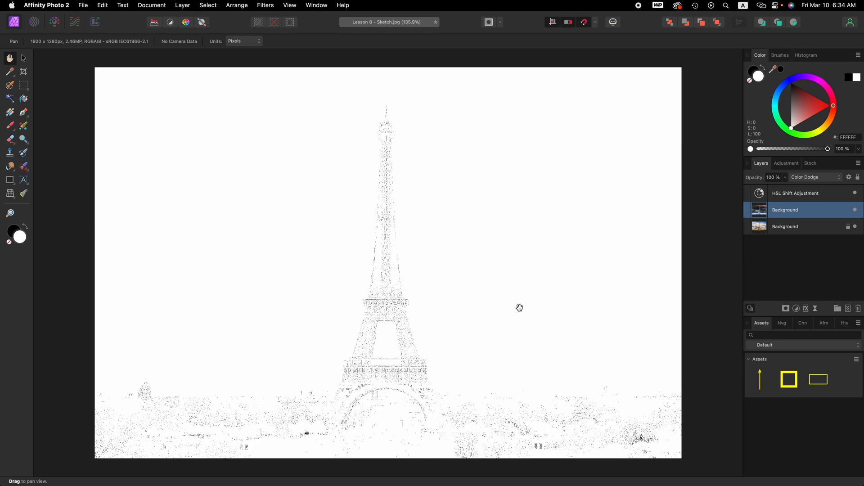
pyautogui.moveTo(811, 307)
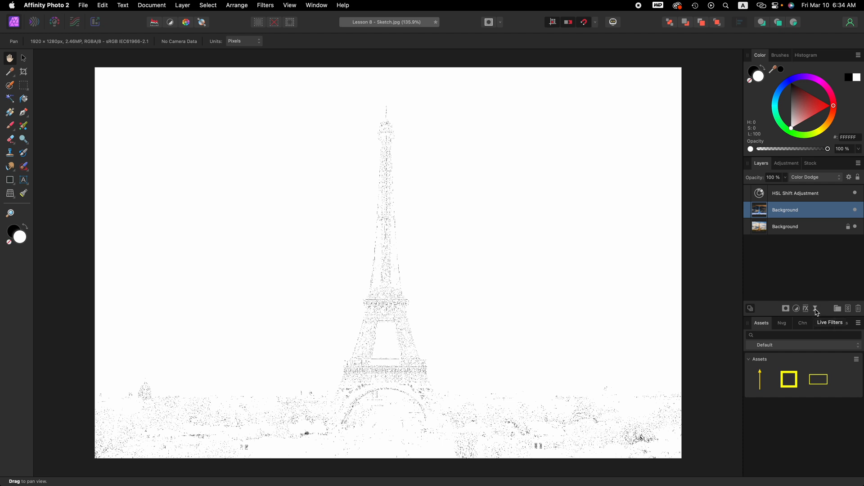
# Step: Add a live Gaussian Blur with a 9 px radius to the duplicated layer
pyautogui.click(805, 308)
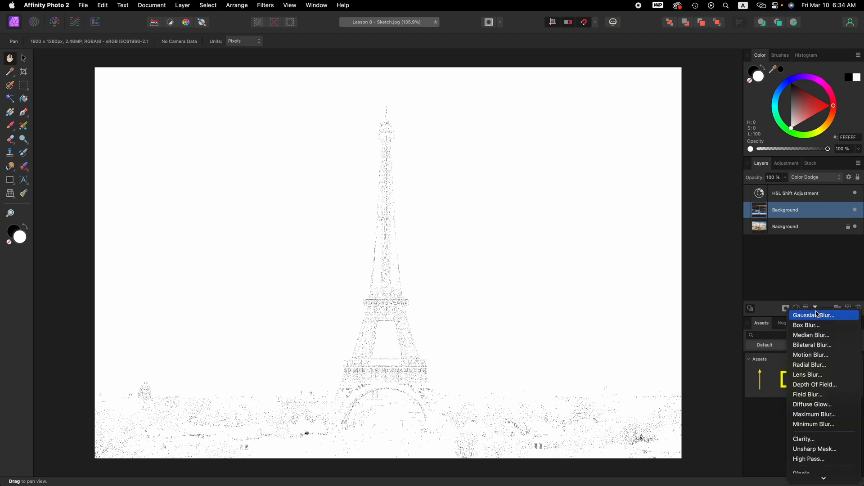
pyautogui.click(814, 315)
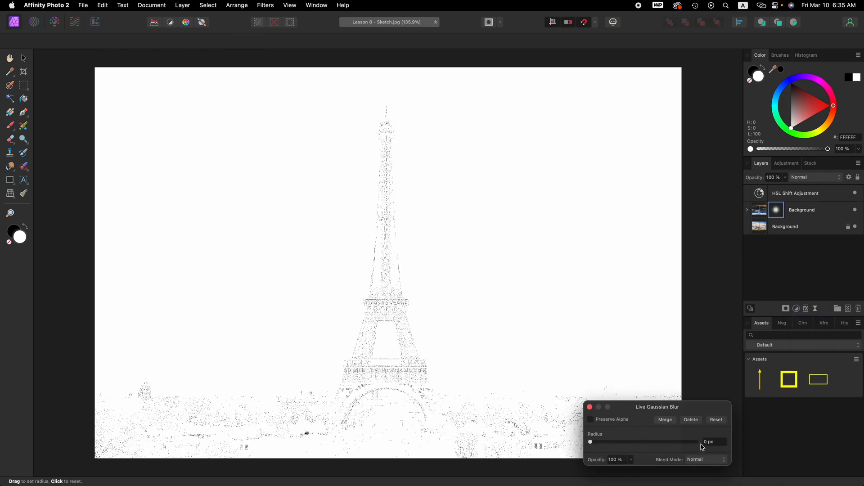
pyautogui.moveTo(706, 447)
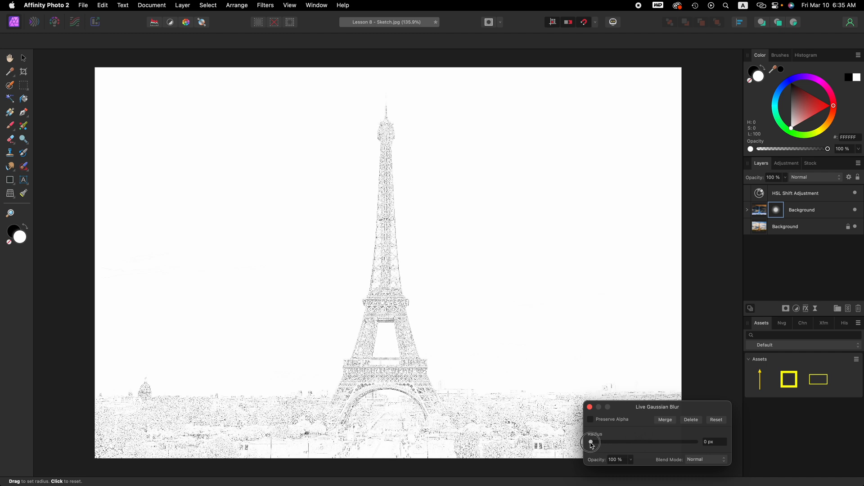
pyautogui.moveTo(592, 442); pyautogui.dragTo(594, 442)
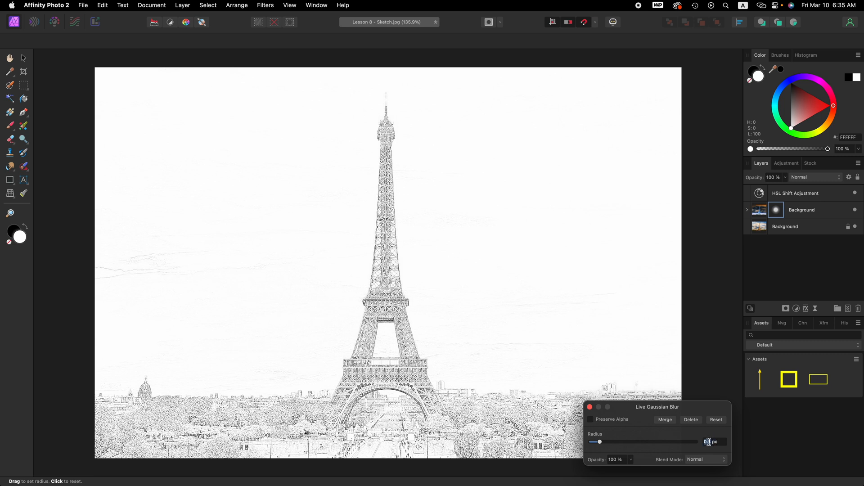
pyautogui.write('9')
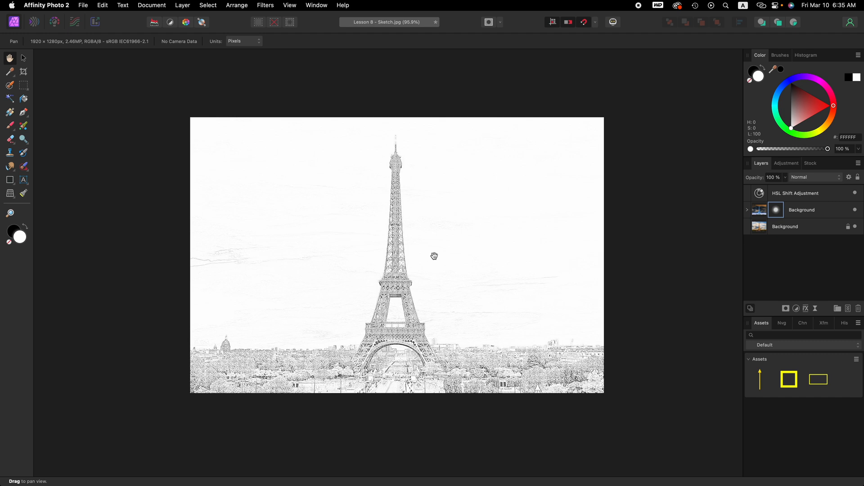
pyautogui.moveTo(428, 271)
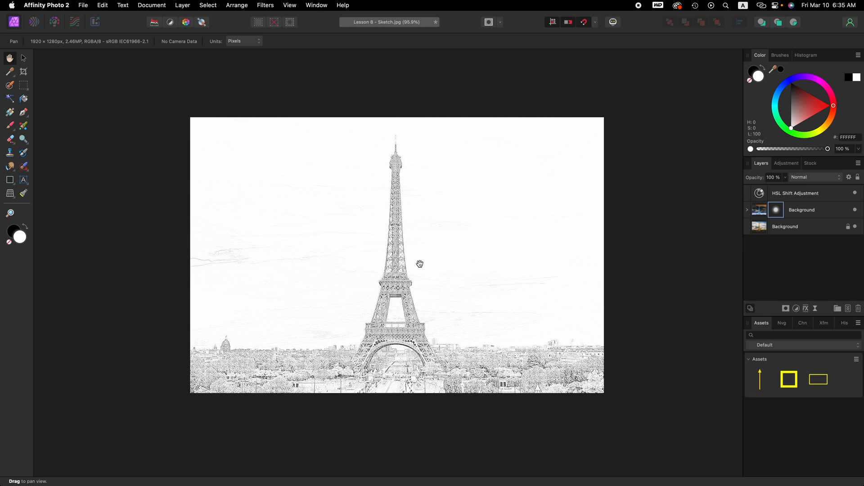
pyautogui.moveTo(315, 211)
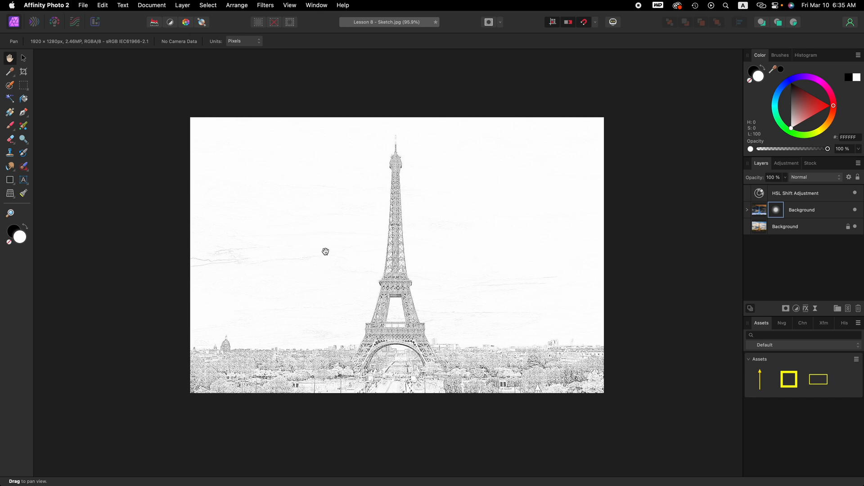
pyautogui.moveTo(302, 245)
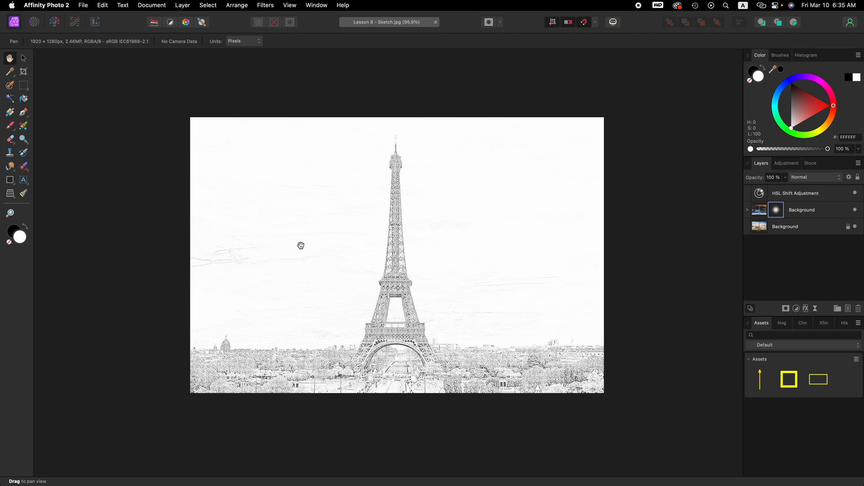
pyautogui.moveTo(294, 249)
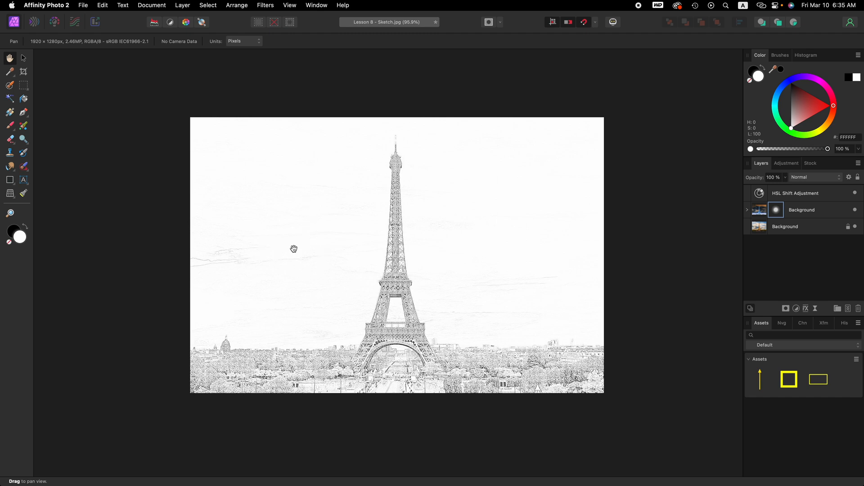
pyautogui.moveTo(297, 272)
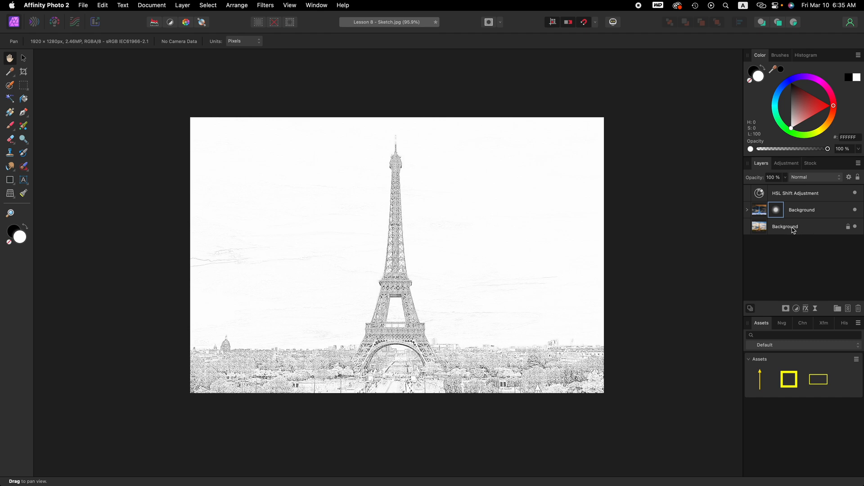
# Step: Add a new white Fill layer directly above the original Background layer
pyautogui.click(785, 227)
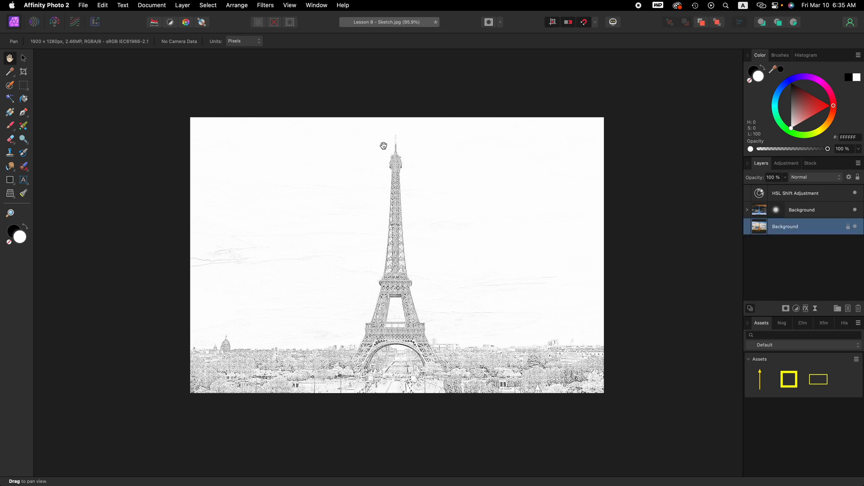
pyautogui.click(182, 5)
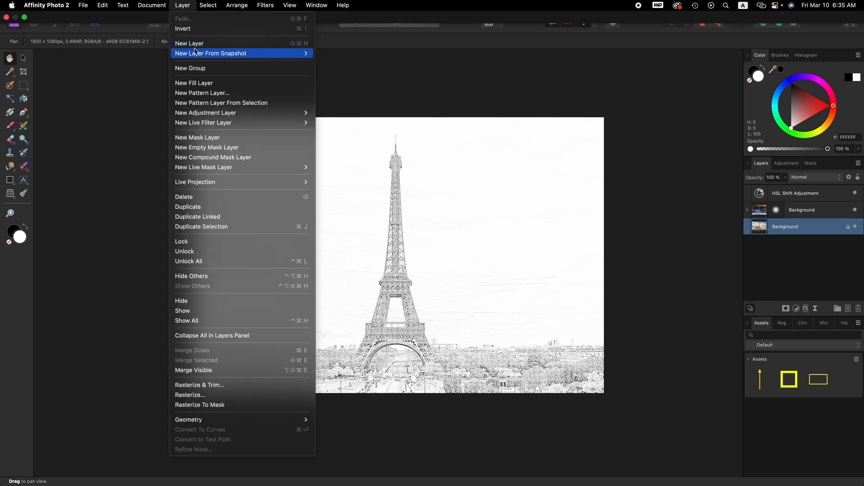
pyautogui.moveTo(194, 83)
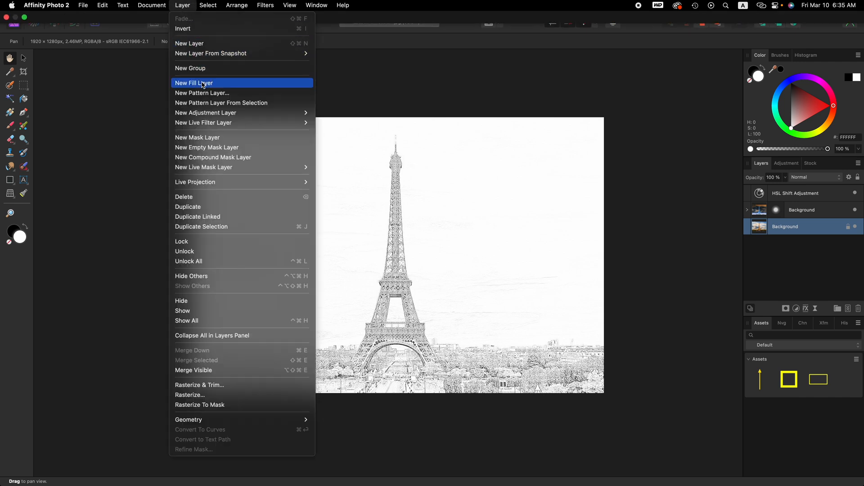
pyautogui.click(194, 83)
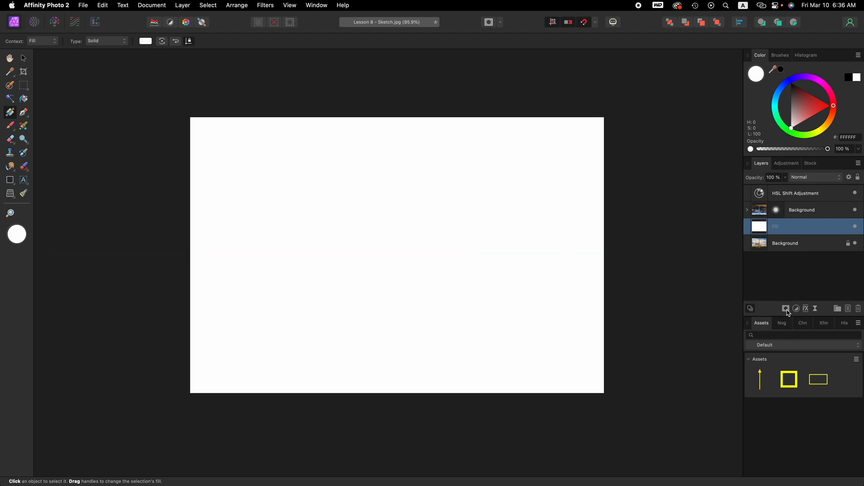
# Step: Give the white Fill layer an Empty Mask so the sketch shows through
pyautogui.click(786, 307)
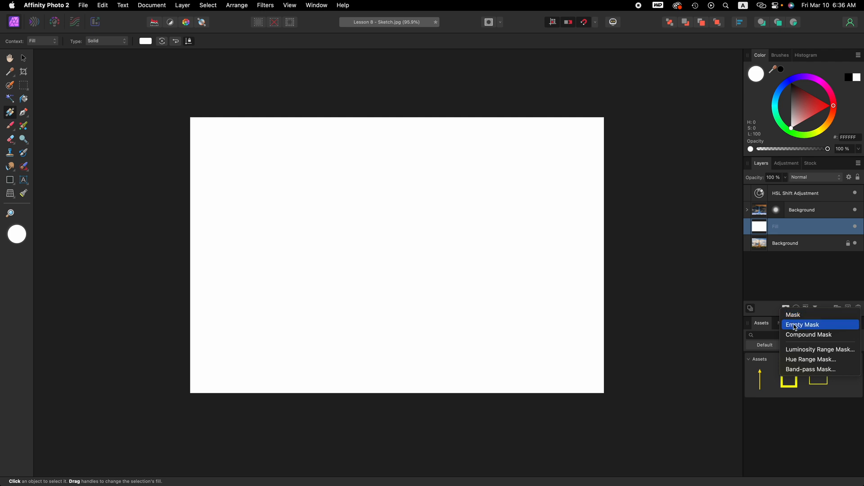
pyautogui.click(803, 325)
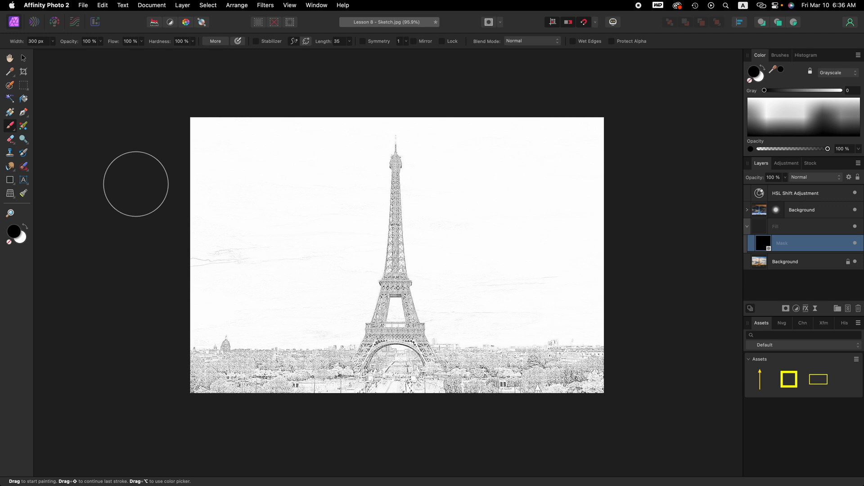
pyautogui.moveTo(94, 141)
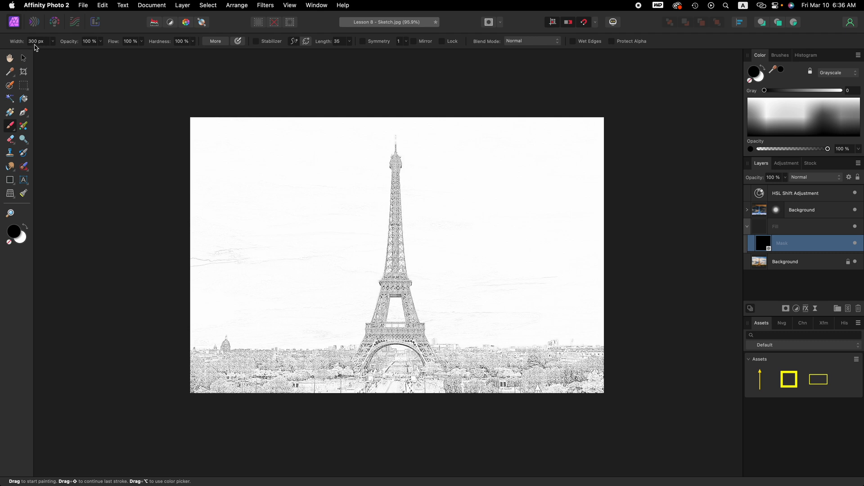
pyautogui.moveTo(39, 41)
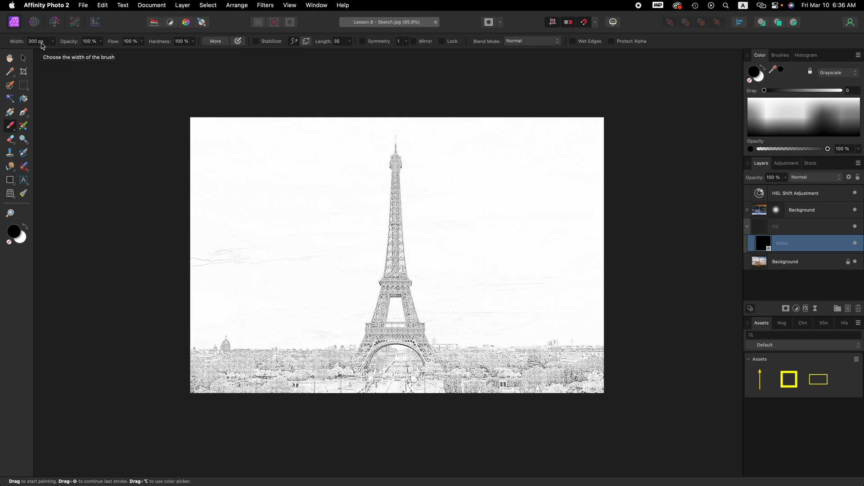
pyautogui.moveTo(54, 45)
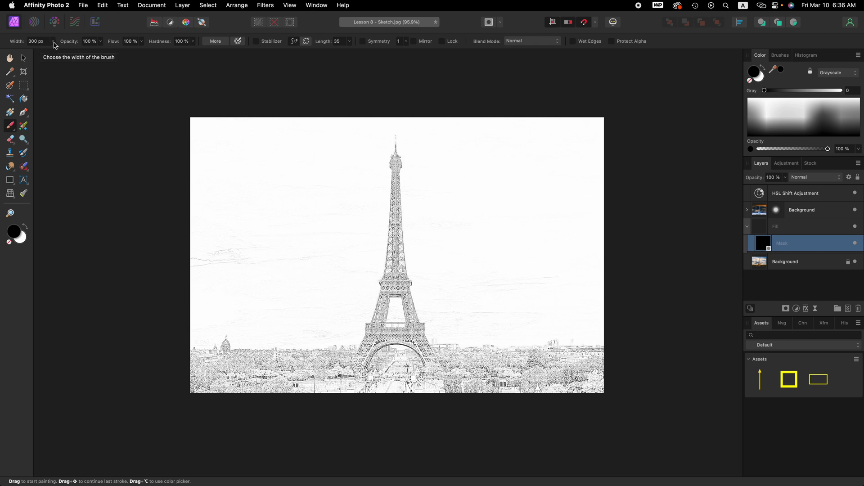
pyautogui.write('40')
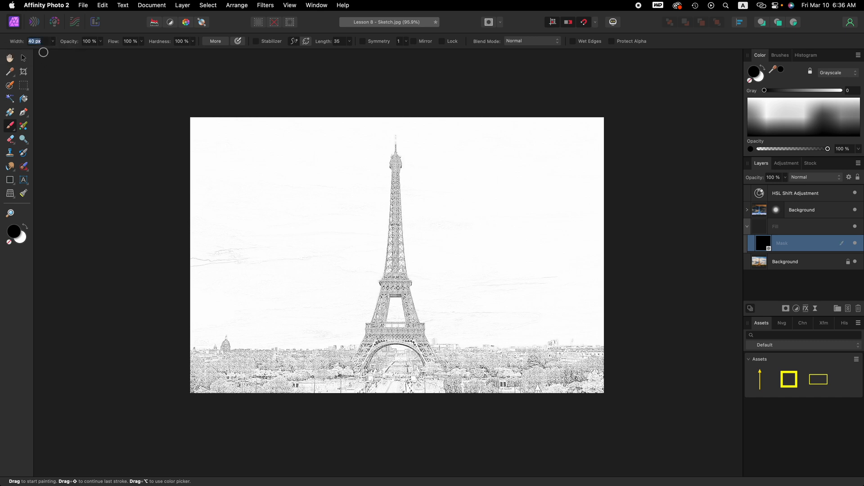
pyautogui.write('300')
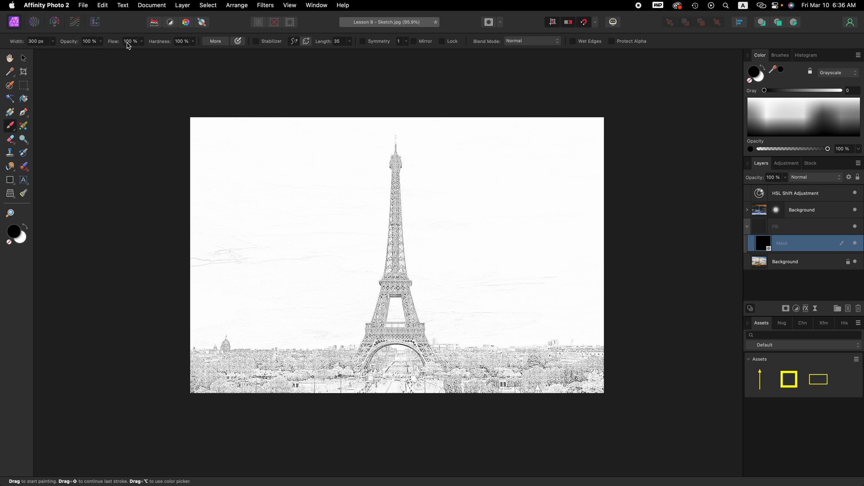
pyautogui.moveTo(183, 45)
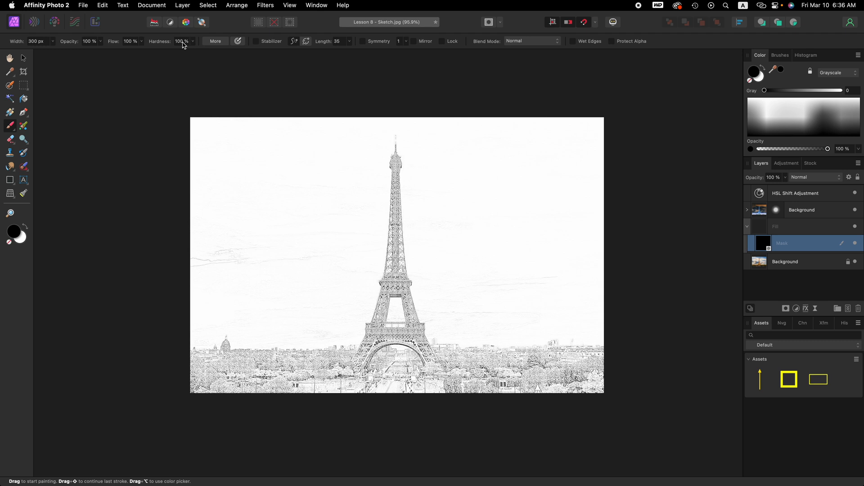
pyautogui.moveTo(292, 168)
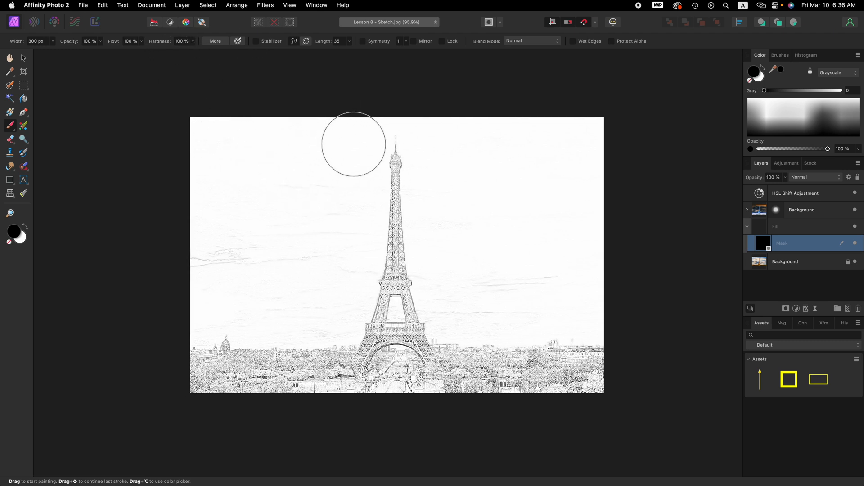
pyautogui.moveTo(347, 255)
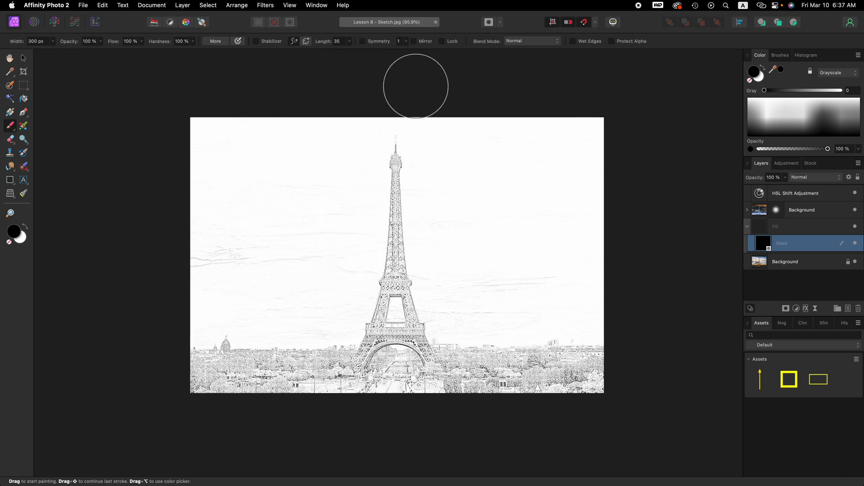
pyautogui.moveTo(561, 300)
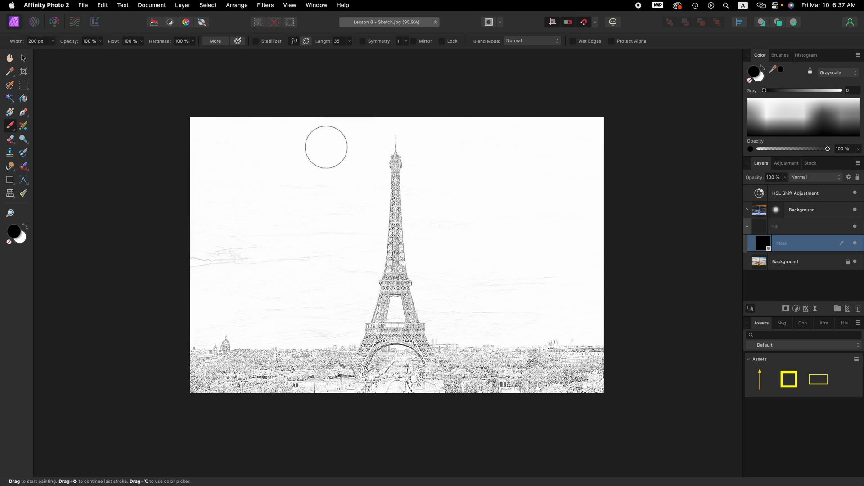
pyautogui.moveTo(365, 134)
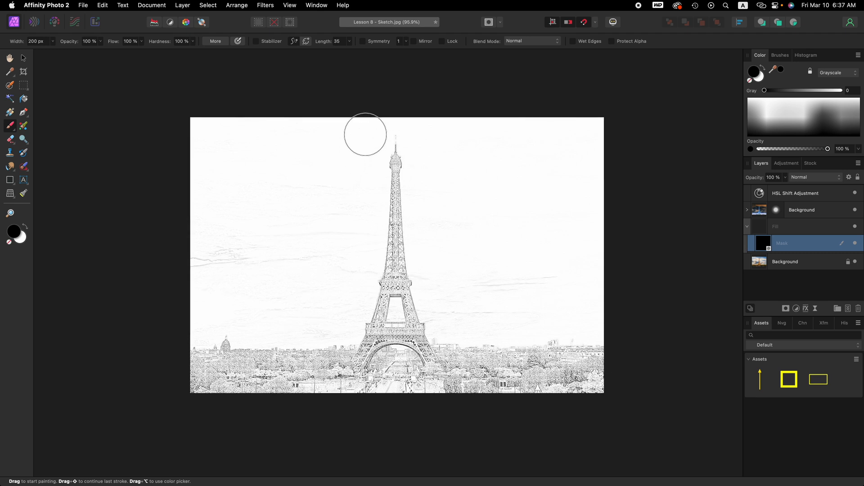
pyautogui.moveTo(366, 176)
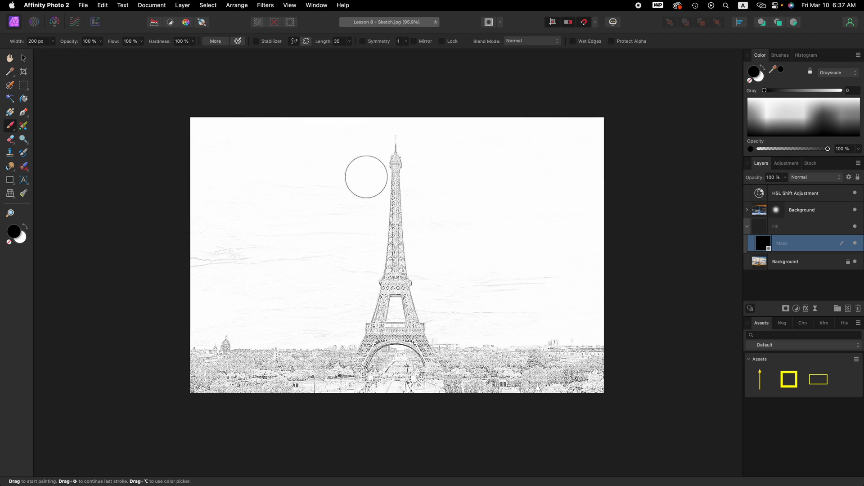
pyautogui.moveTo(365, 211)
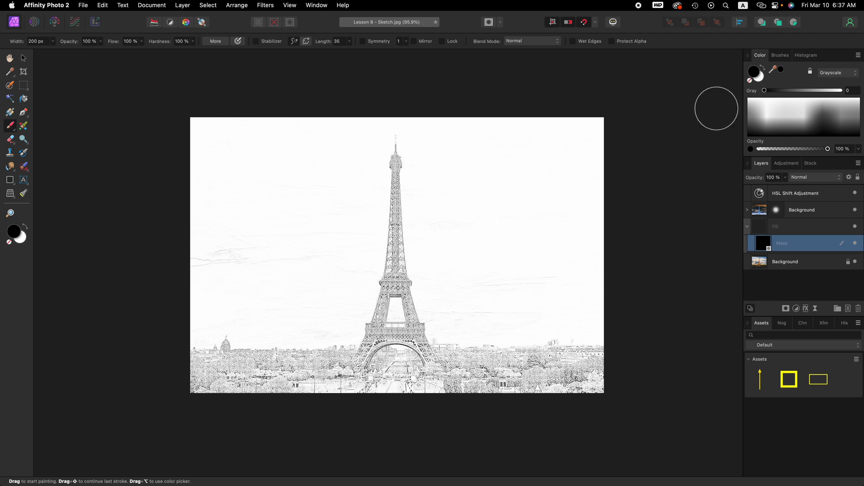
pyautogui.moveTo(651, 154)
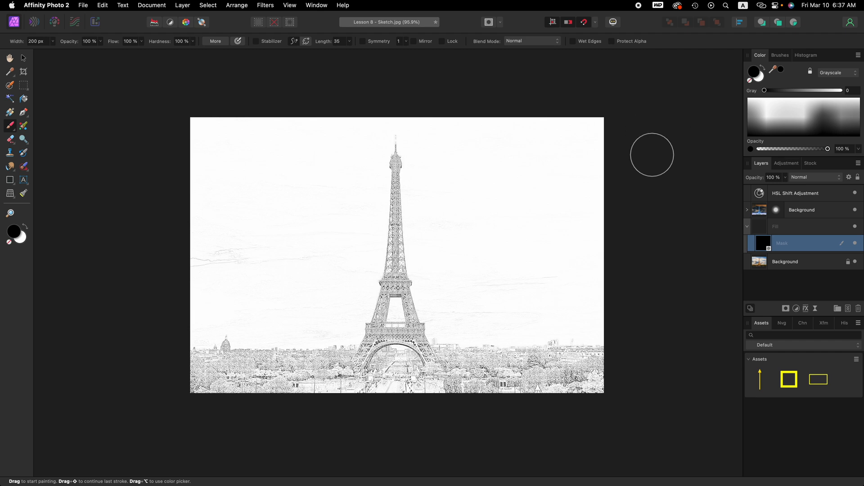
pyautogui.moveTo(666, 140)
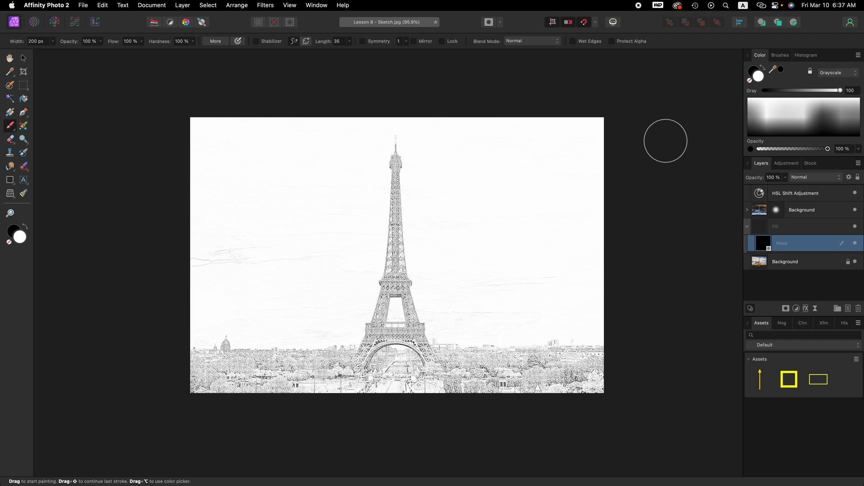
pyautogui.moveTo(661, 127)
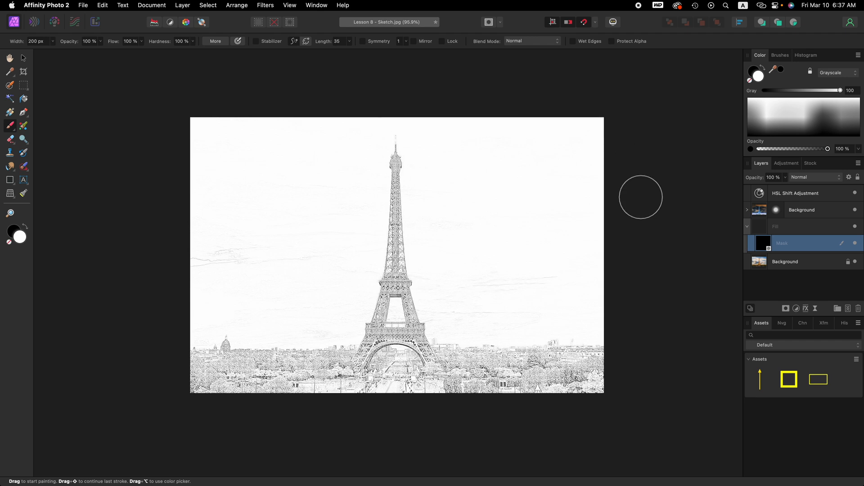
pyautogui.moveTo(783, 247)
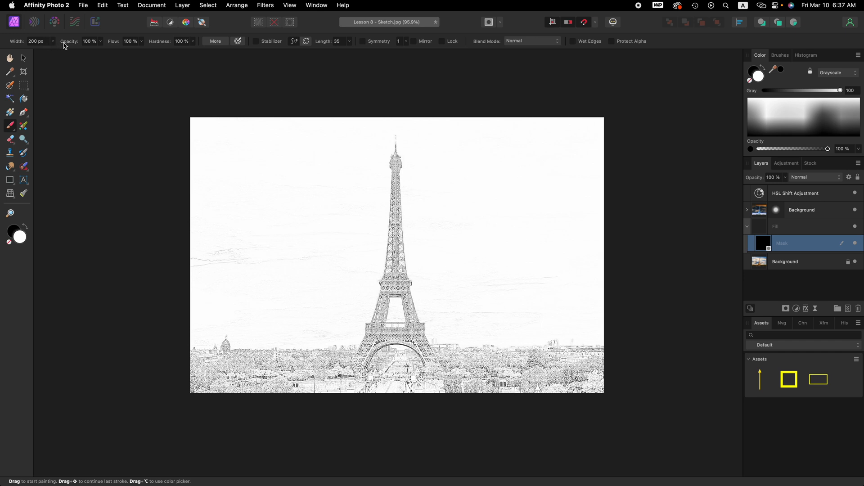
pyautogui.moveTo(182, 45)
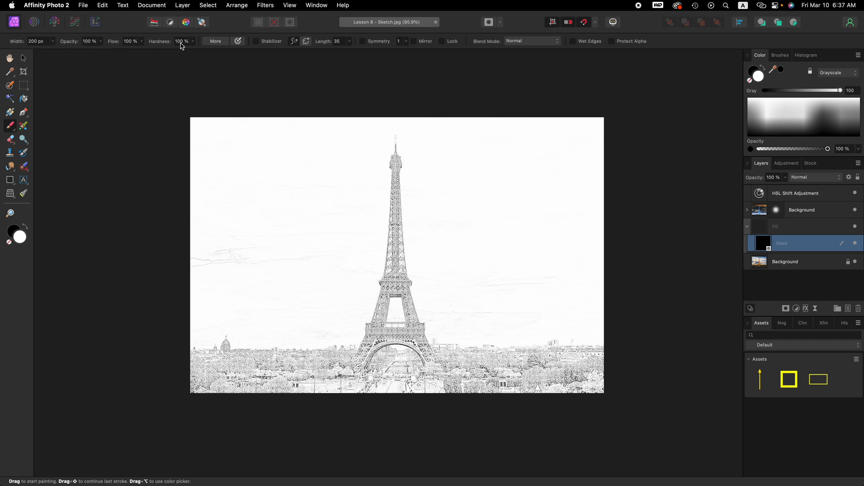
pyautogui.moveTo(314, 299)
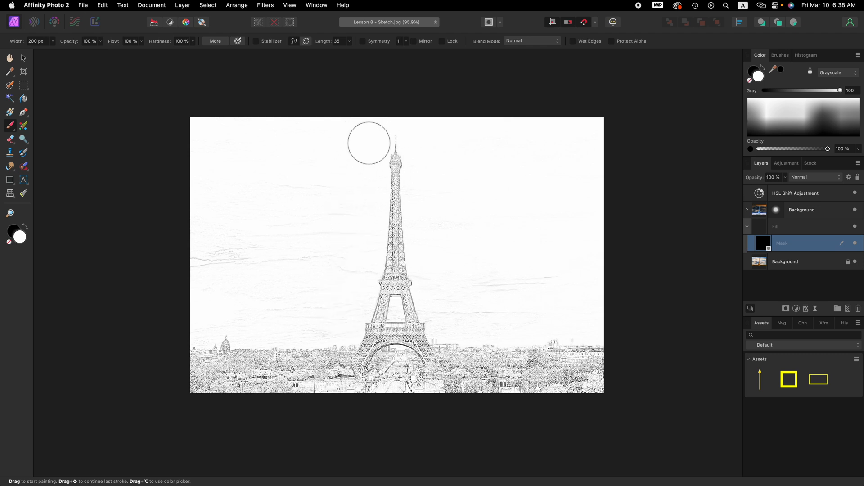
pyautogui.moveTo(365, 198)
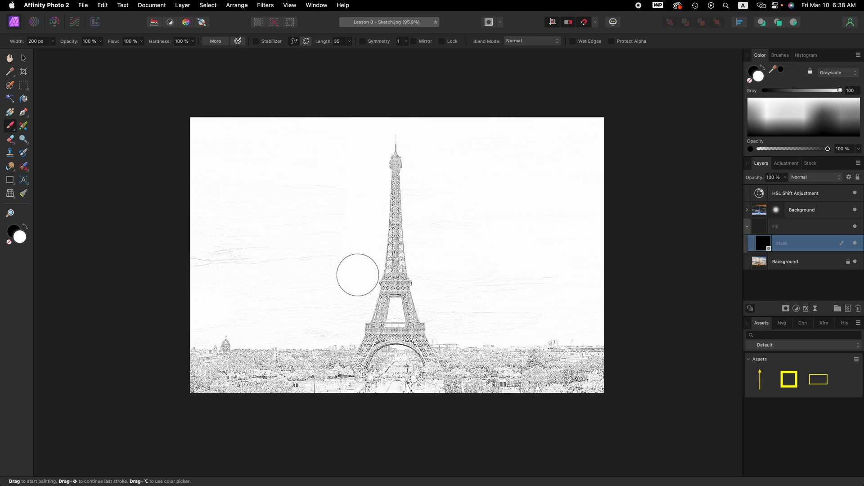
# Step: Paint a white stroke on the Fill layer's mask over the sky beside the tower
pyautogui.moveTo(358, 275); pyautogui.dragTo(345, 312)
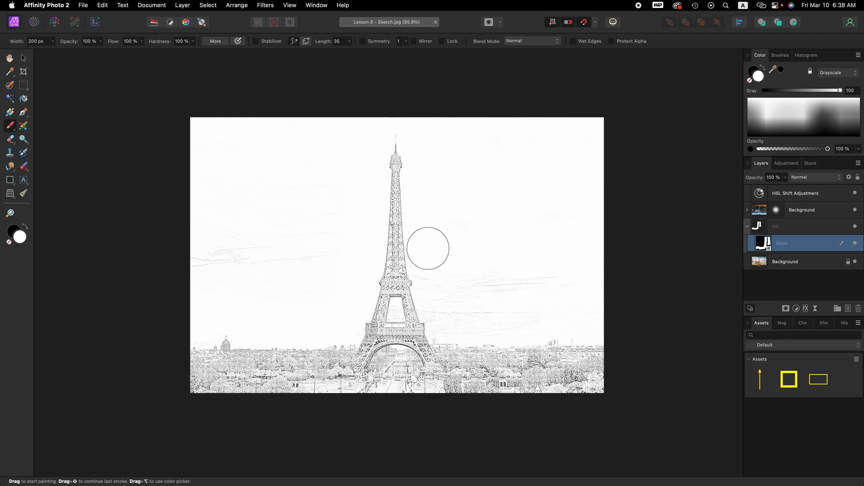
pyautogui.moveTo(442, 308)
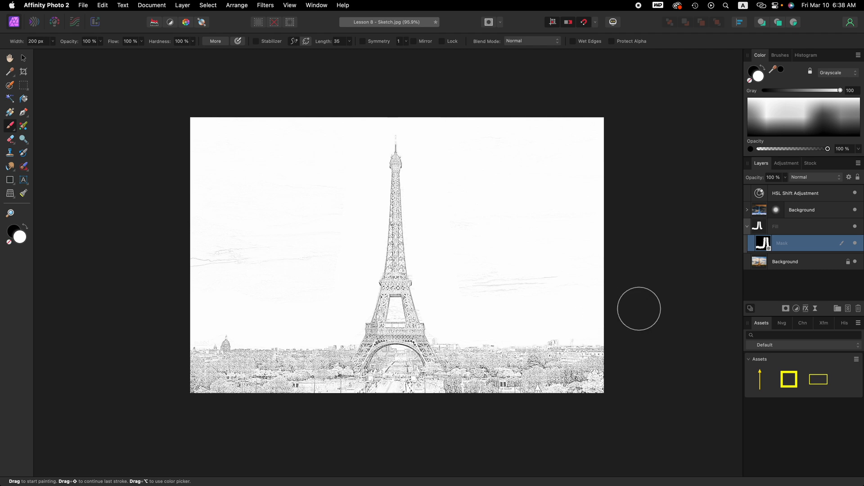
pyautogui.moveTo(357, 245)
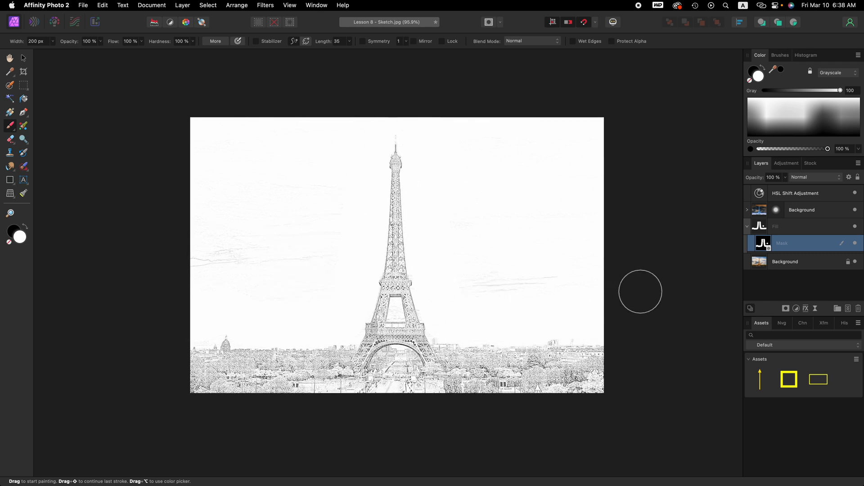
pyautogui.moveTo(527, 260)
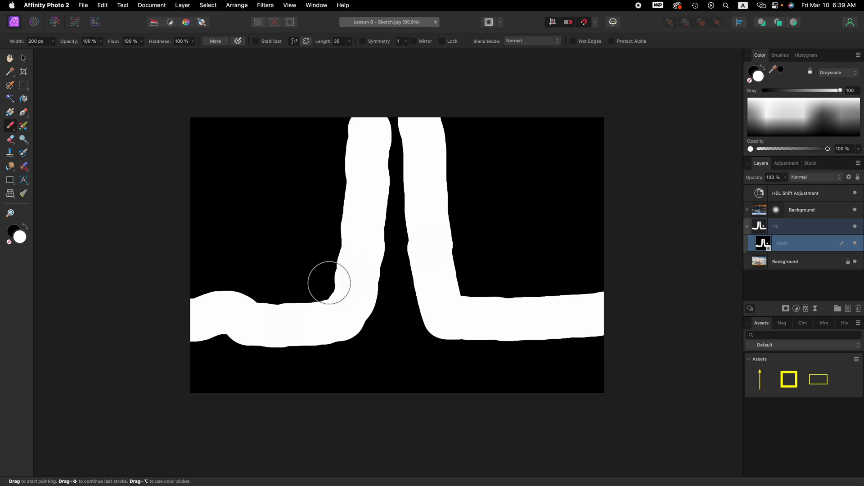
# Step: Paint white over all remaining dark sky on the left and right of the mask
pyautogui.moveTo(329, 283); pyautogui.dragTo(325, 270)
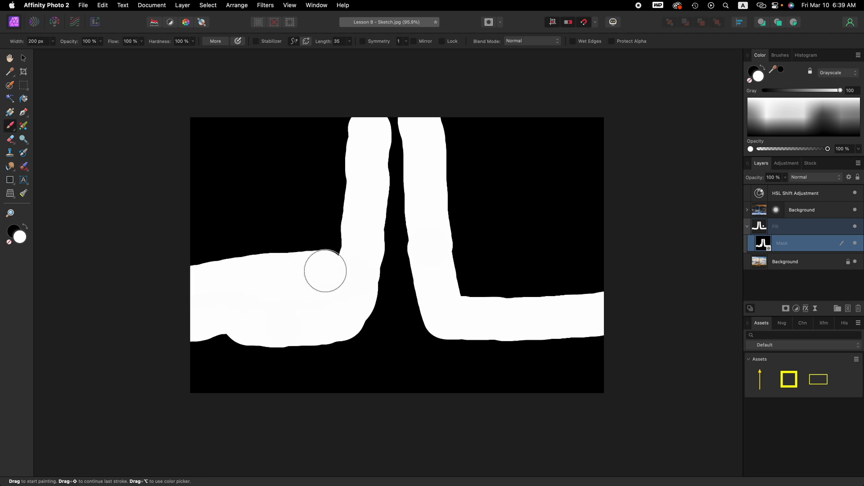
pyautogui.moveTo(325, 270); pyautogui.dragTo(281, 127)
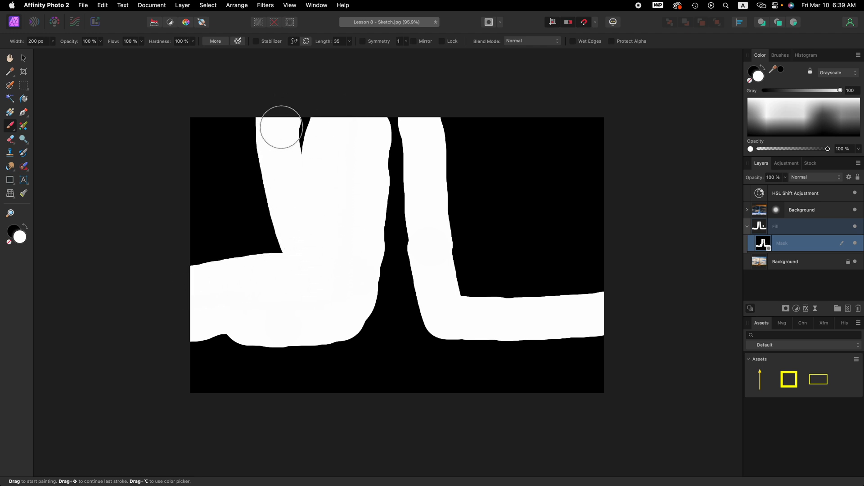
pyautogui.moveTo(281, 127); pyautogui.dragTo(250, 245)
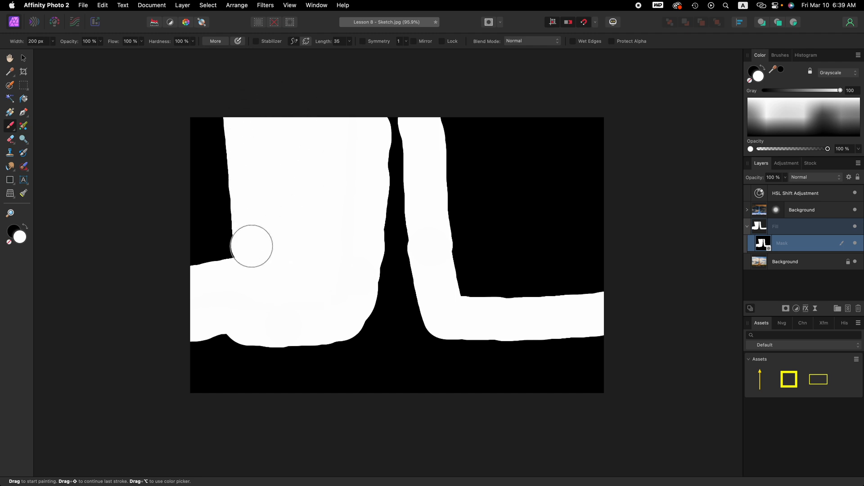
pyautogui.moveTo(250, 245); pyautogui.dragTo(196, 106)
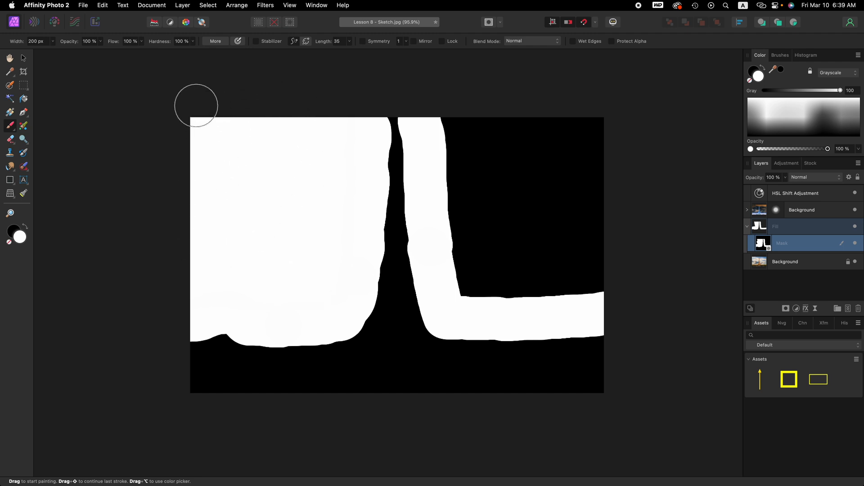
pyautogui.moveTo(196, 105); pyautogui.dragTo(450, 242)
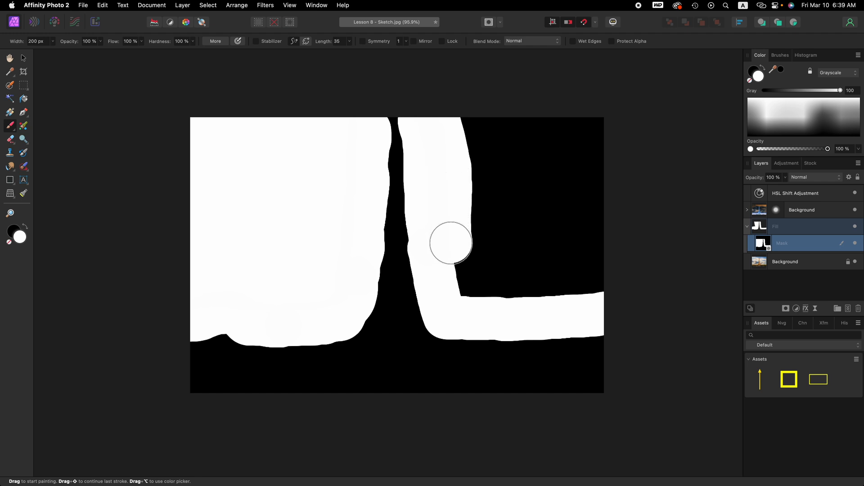
pyautogui.moveTo(450, 243); pyautogui.dragTo(605, 125)
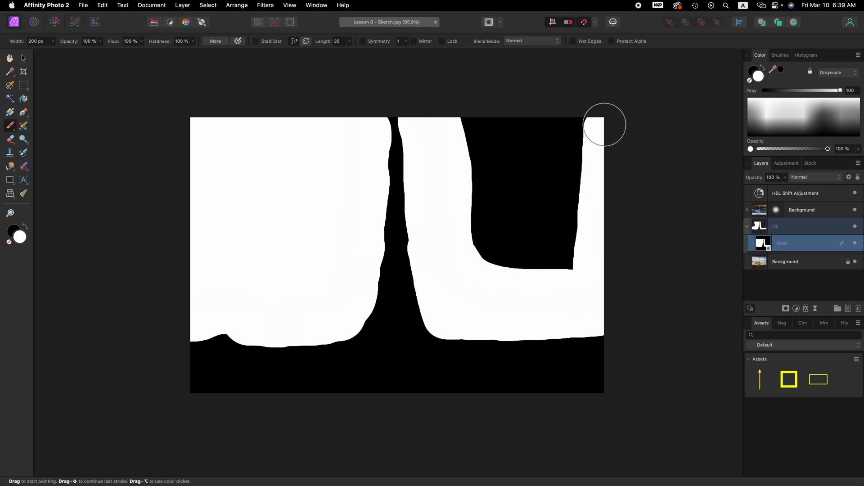
pyautogui.moveTo(605, 125); pyautogui.dragTo(505, 257)
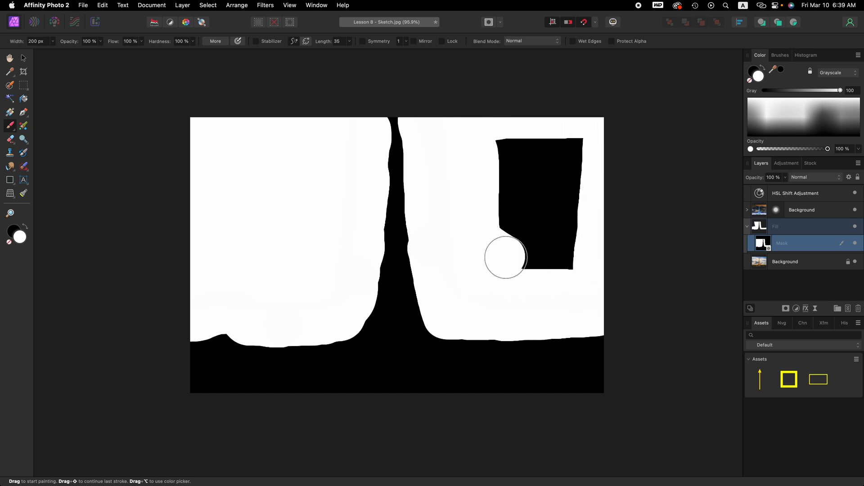
pyautogui.moveTo(505, 258); pyautogui.dragTo(508, 139)
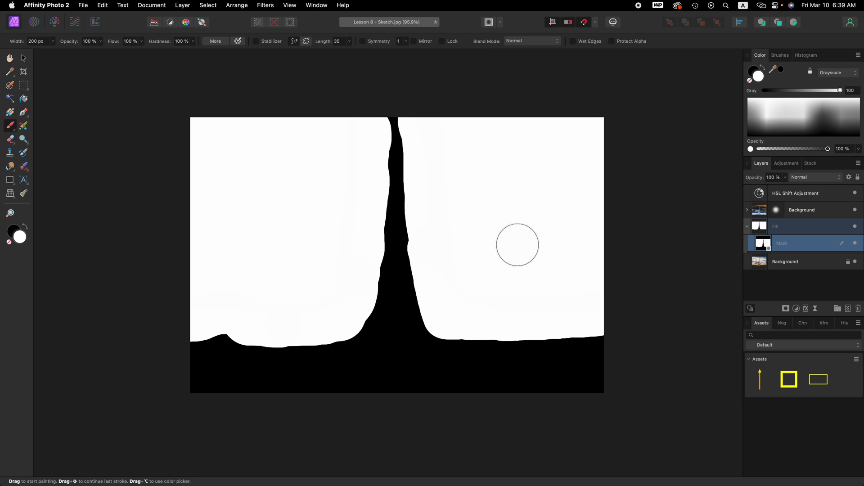
pyautogui.moveTo(263, 194)
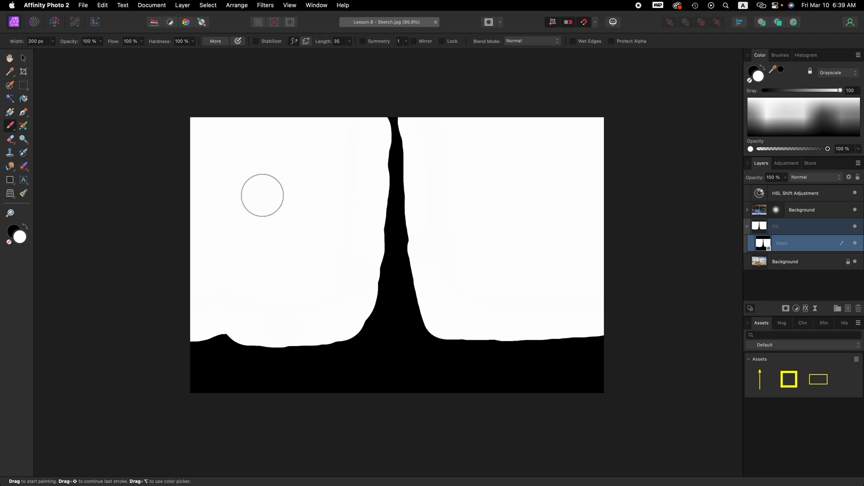
pyautogui.moveTo(611, 212)
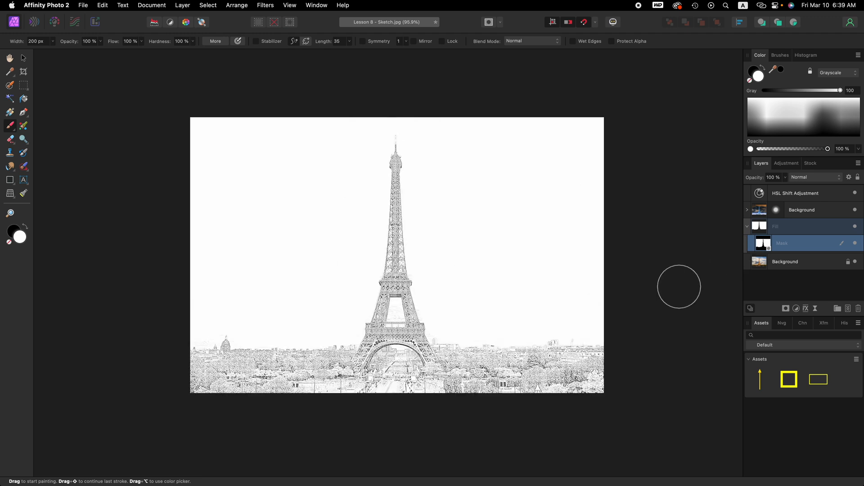
pyautogui.moveTo(494, 236)
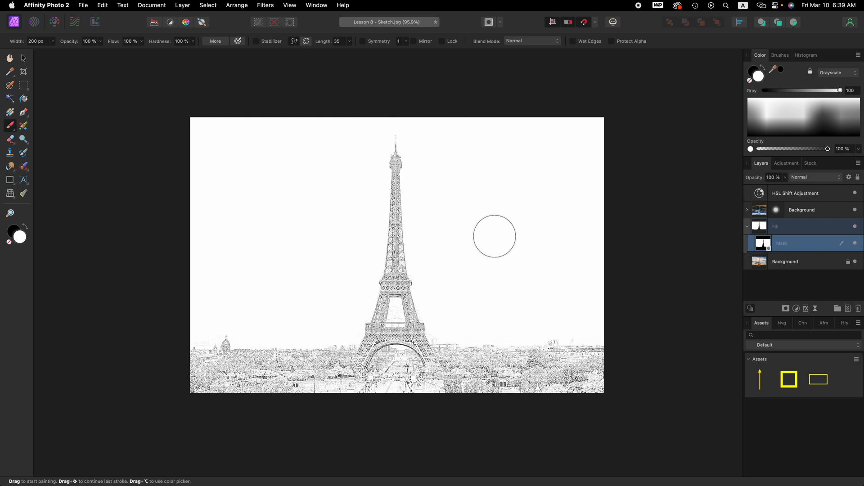
pyautogui.moveTo(478, 267)
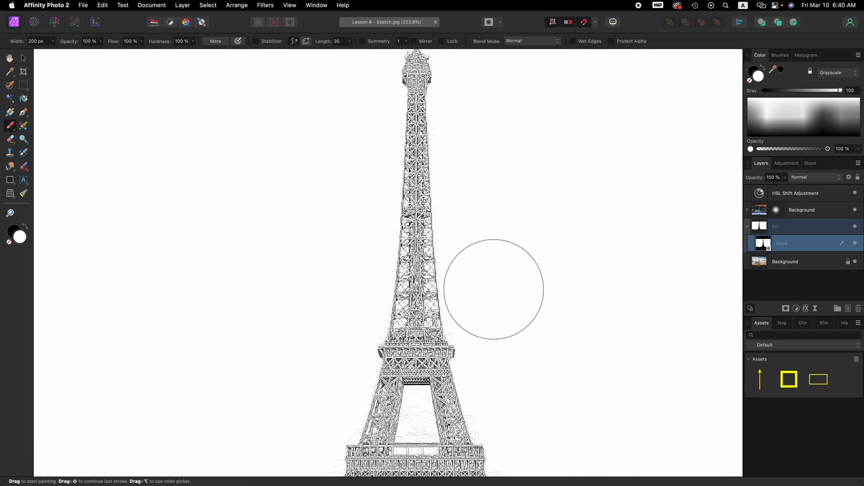
pyautogui.moveTo(539, 261)
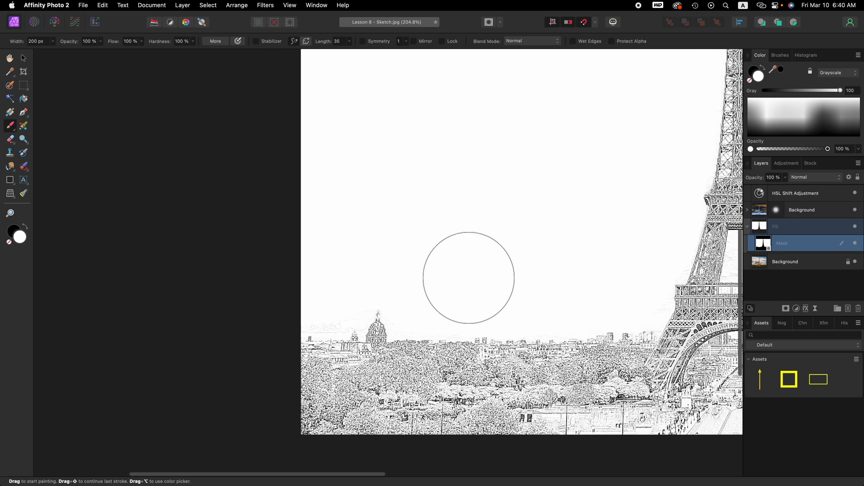
pyautogui.moveTo(324, 268)
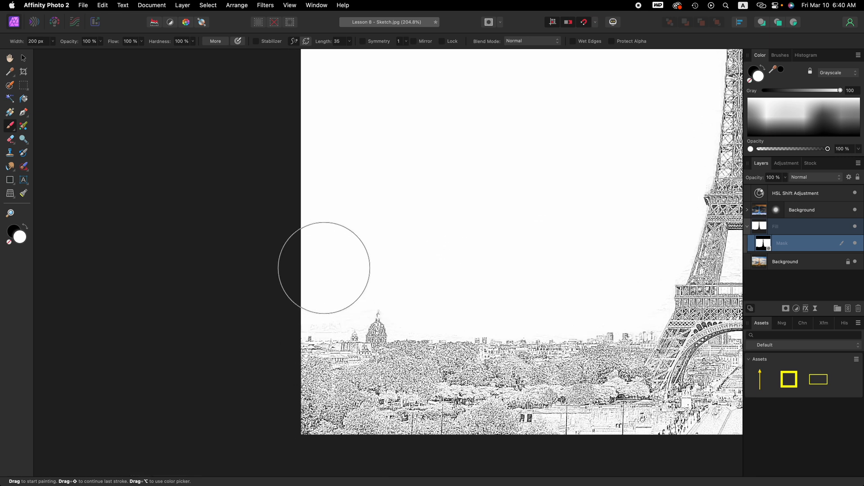
pyautogui.moveTo(348, 267)
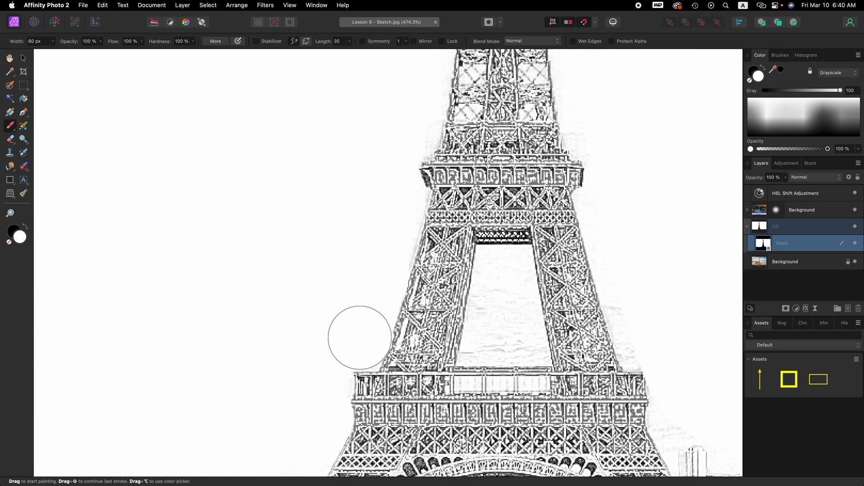
# Step: Scroll the canvas to inspect the sky around the tower's edges
pyautogui.scroll(-3)
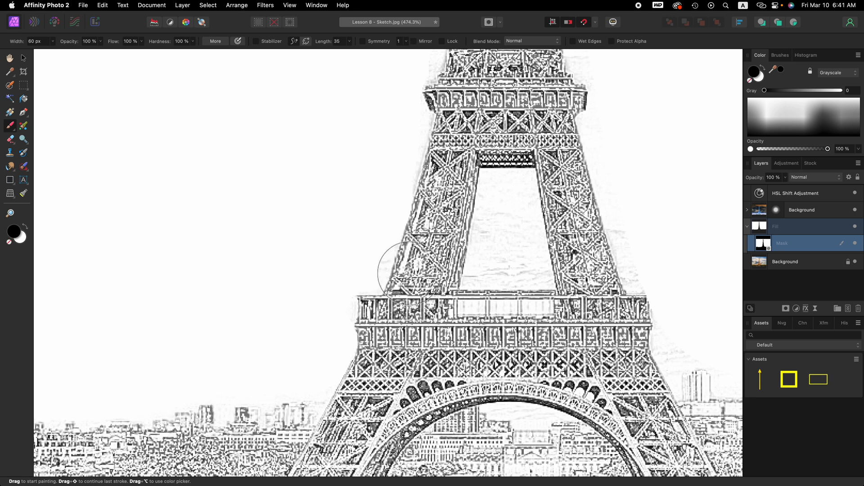
pyautogui.moveTo(421, 281)
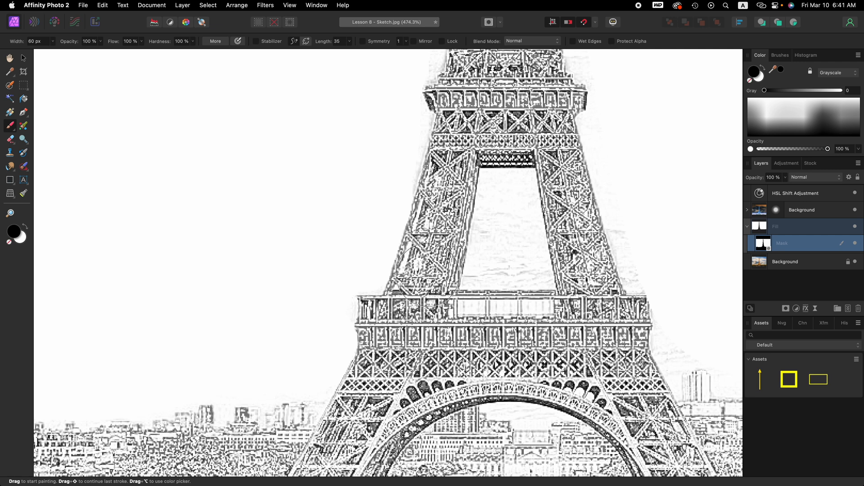
pyautogui.moveTo(446, 276)
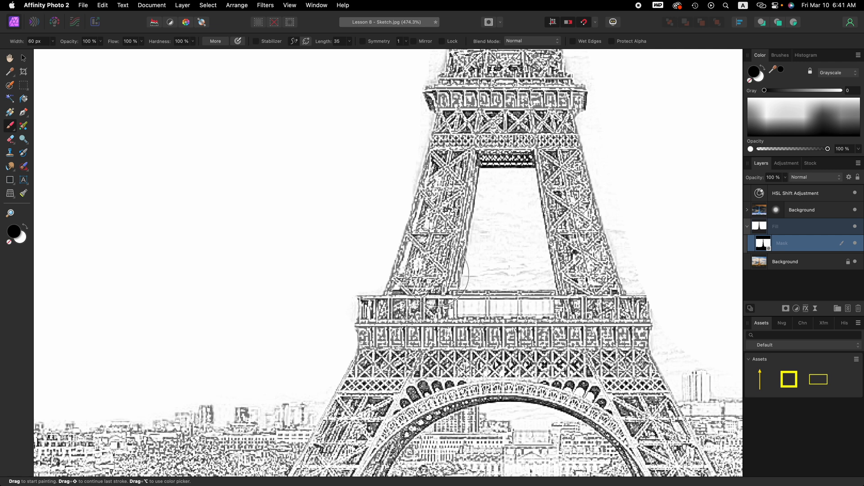
pyautogui.moveTo(709, 130)
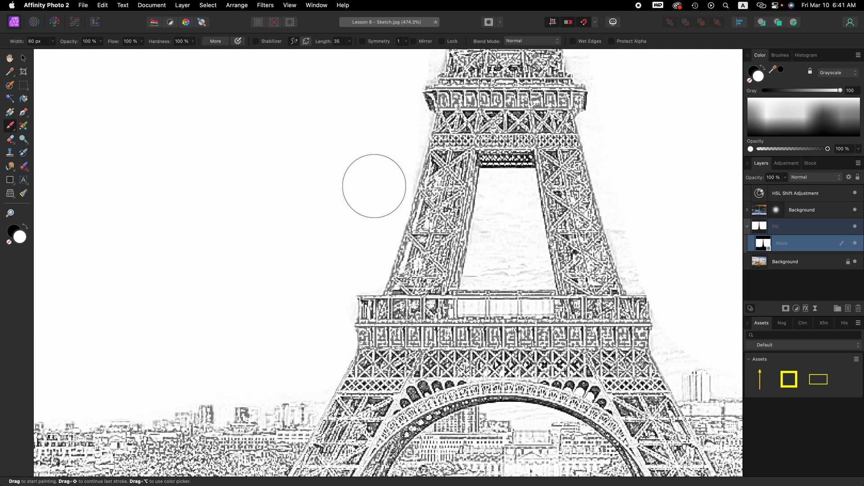
pyautogui.moveTo(375, 180)
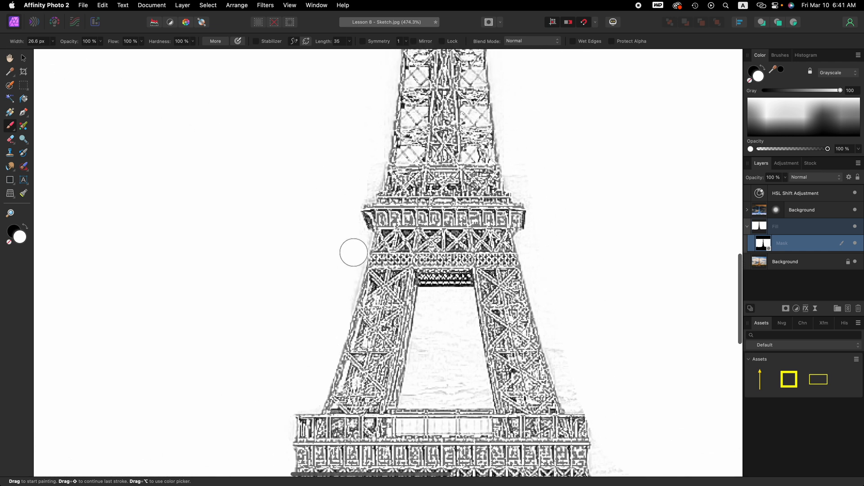
# Step: Paint white over grey specks along the upper tower's left edge and spire
pyautogui.moveTo(354, 253); pyautogui.dragTo(342, 300)
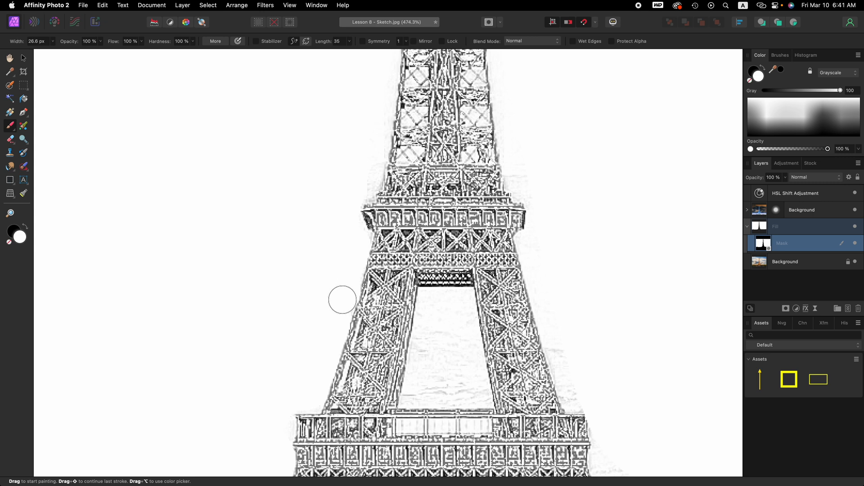
pyautogui.moveTo(361, 183)
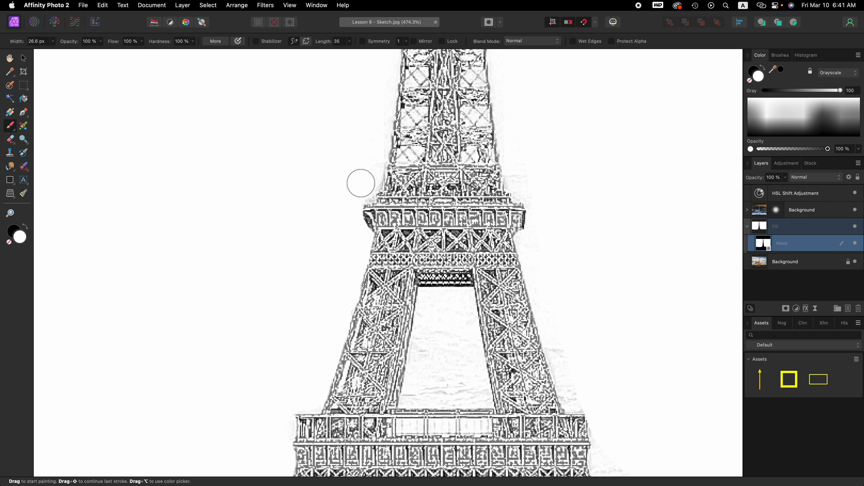
pyautogui.scroll(-3)
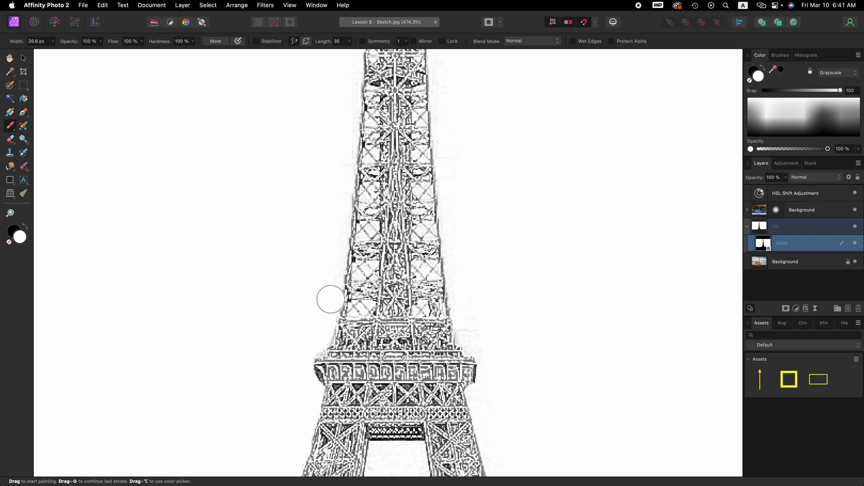
pyautogui.moveTo(331, 299); pyautogui.dragTo(350, 129)
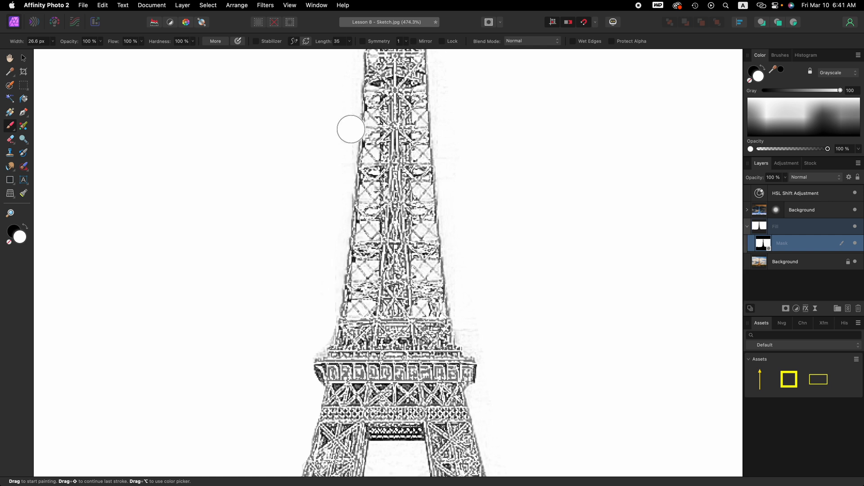
pyautogui.moveTo(340, 149)
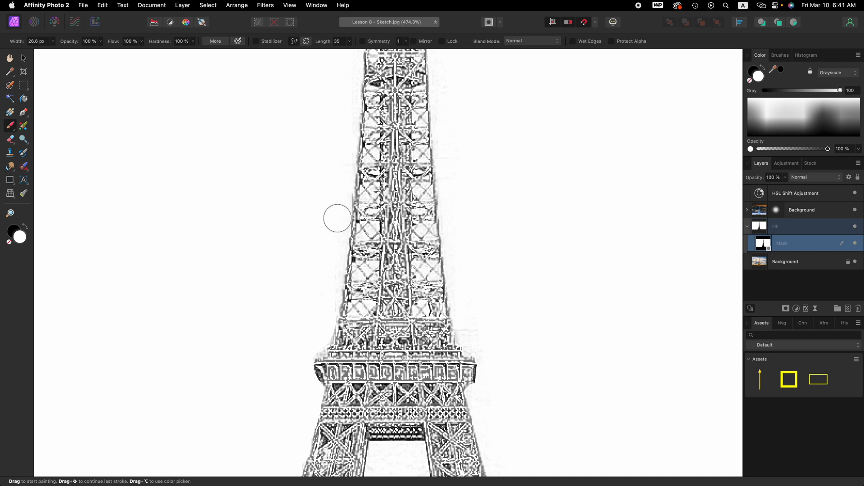
pyautogui.moveTo(337, 217); pyautogui.dragTo(326, 306)
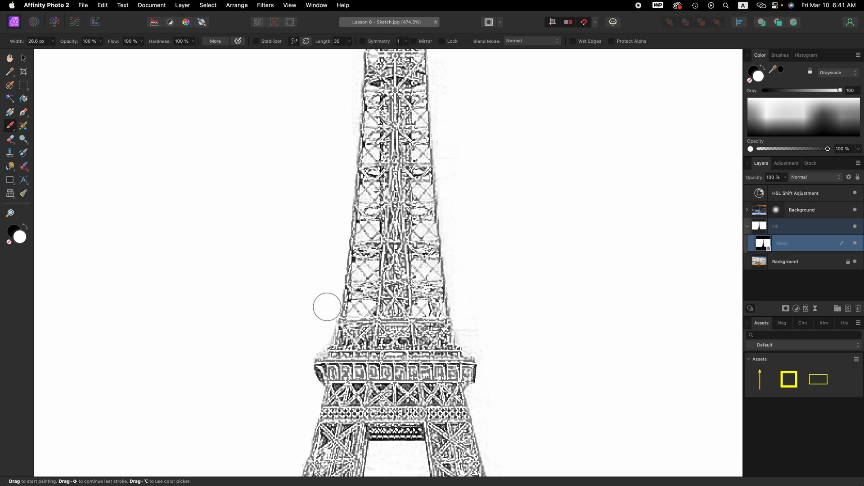
pyautogui.scroll(-3)
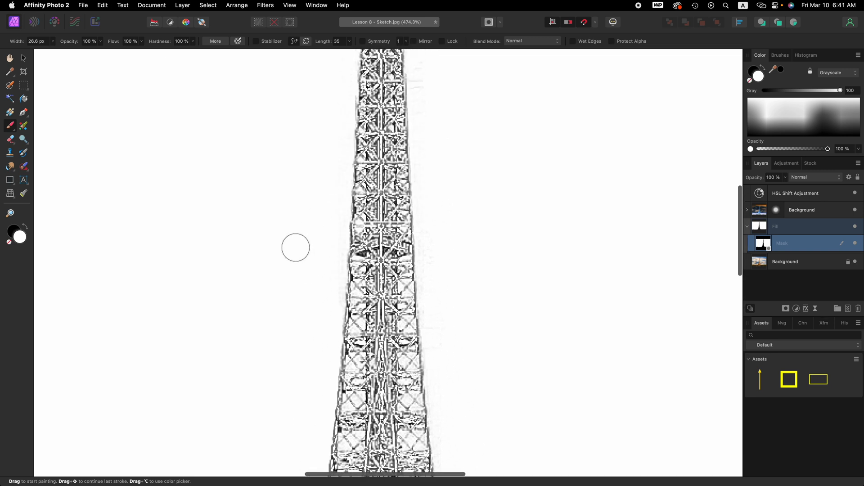
pyautogui.moveTo(331, 309)
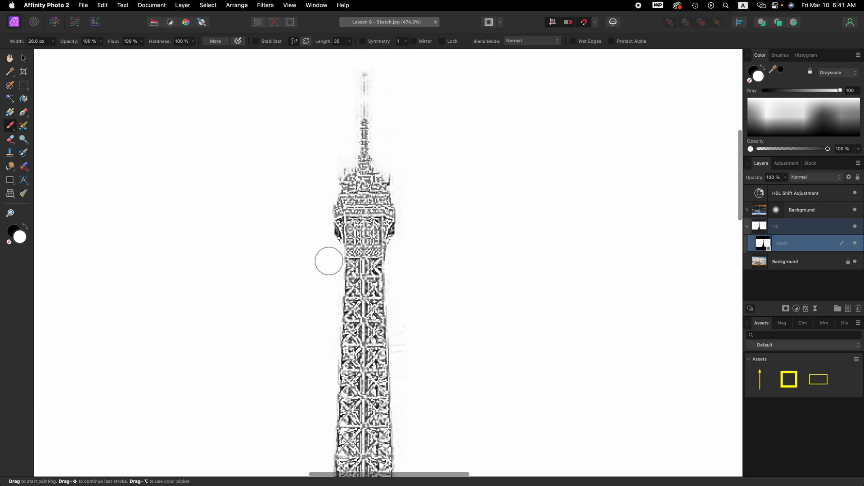
pyautogui.moveTo(312, 194)
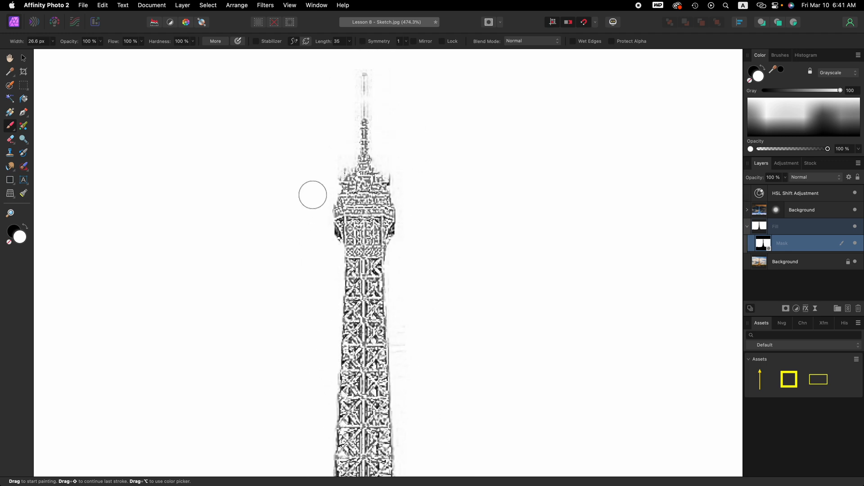
pyautogui.moveTo(330, 137)
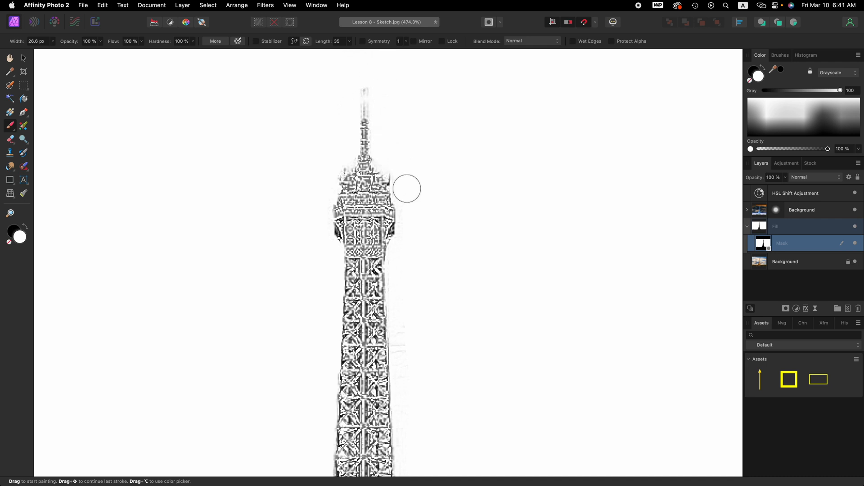
pyautogui.moveTo(399, 259)
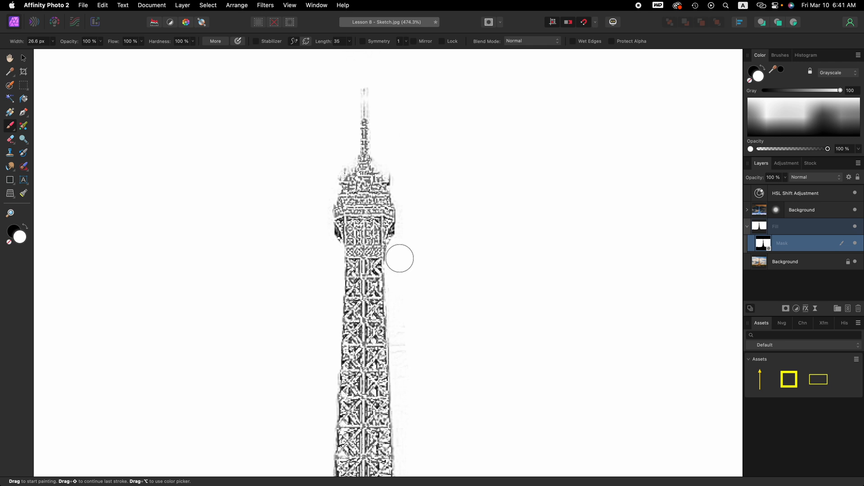
pyautogui.scroll(-3)
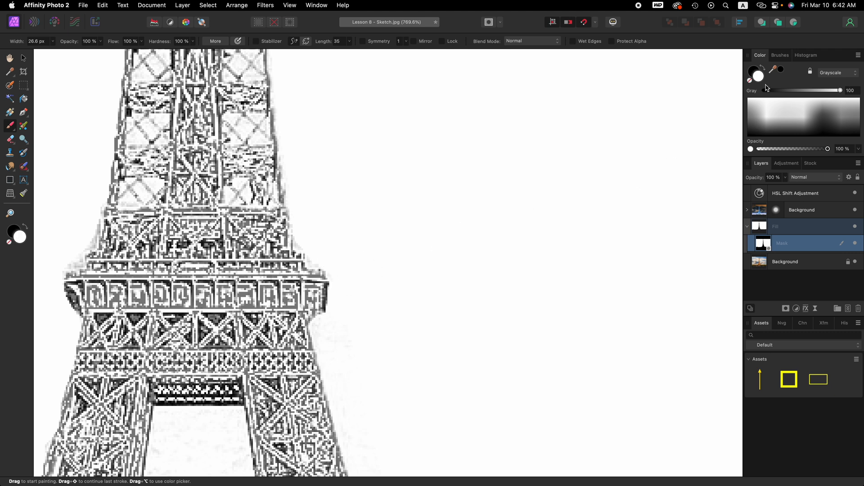
pyautogui.moveTo(334, 334)
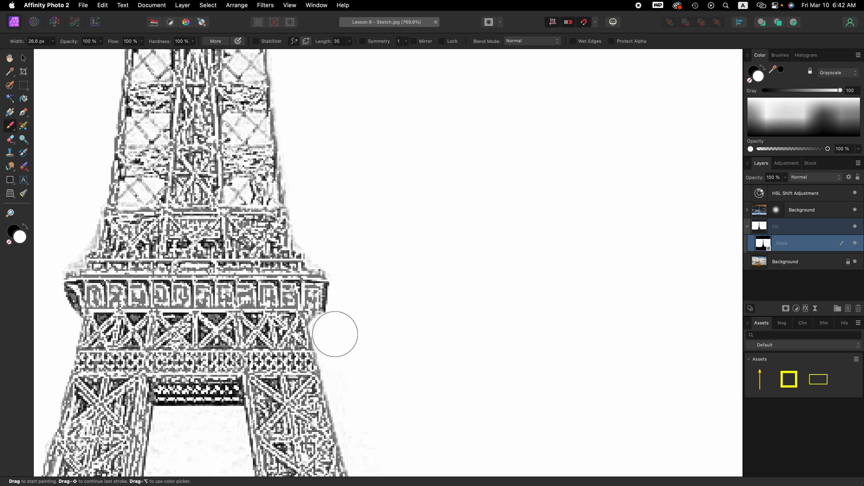
# Step: Paint the mask white along the tower's right leg to remove the grey haze
pyautogui.scroll(-3)
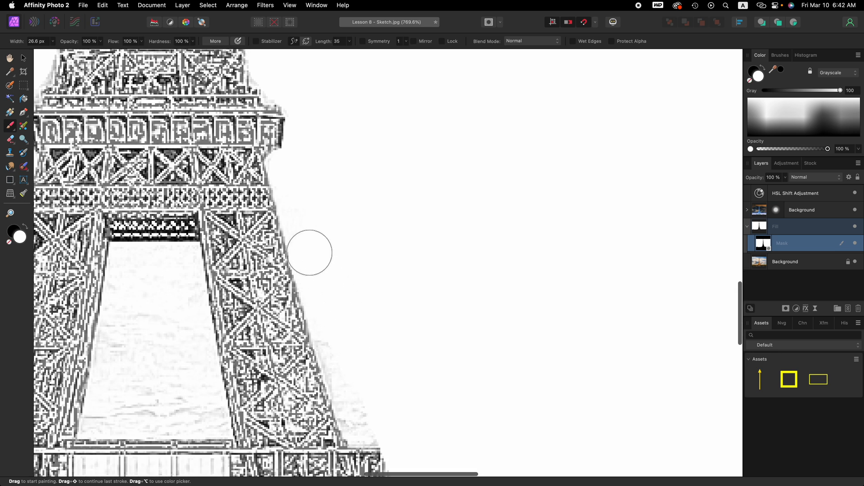
pyautogui.moveTo(309, 253); pyautogui.dragTo(365, 425)
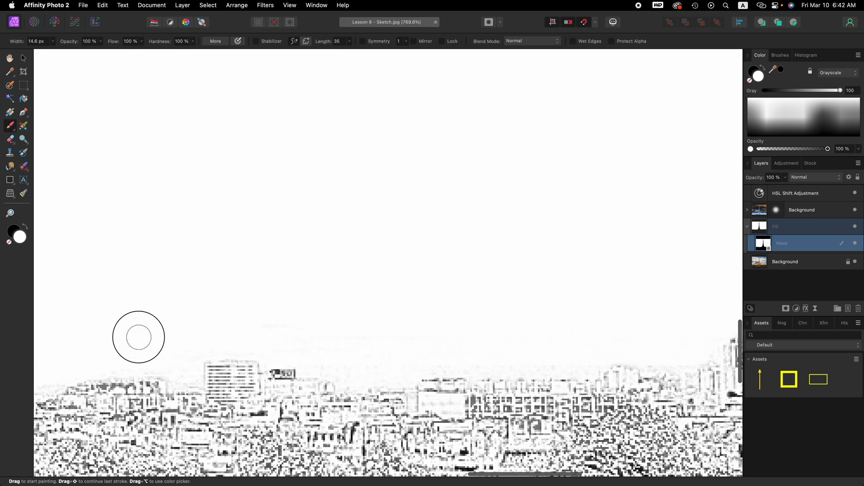
pyautogui.moveTo(184, 346)
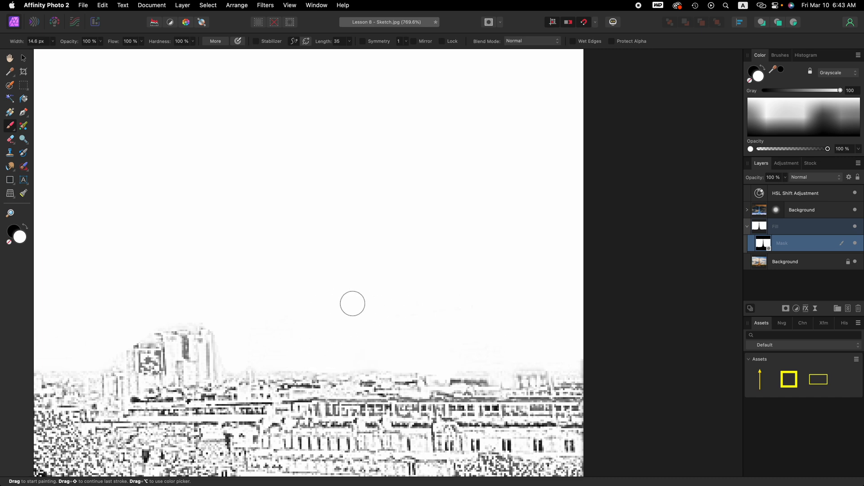
pyautogui.scroll(-3)
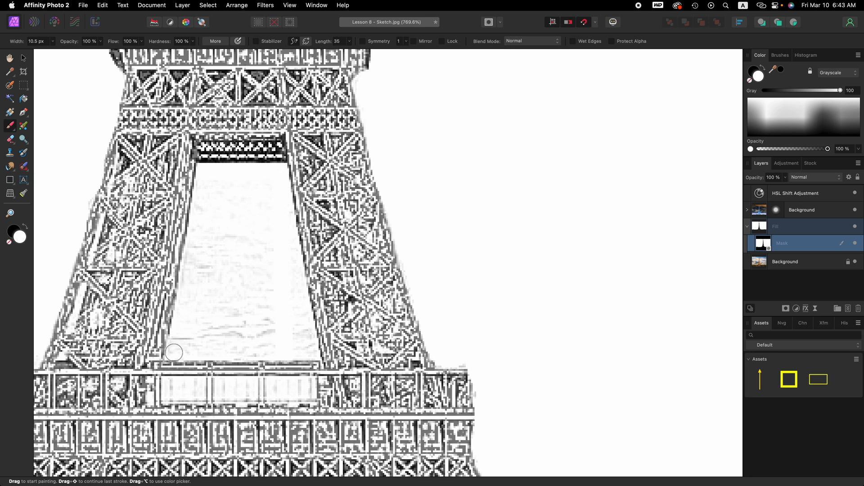
# Step: Paint out the grey smudges inside the leg opening and beneath the big arch
pyautogui.moveTo(174, 353); pyautogui.dragTo(230, 179)
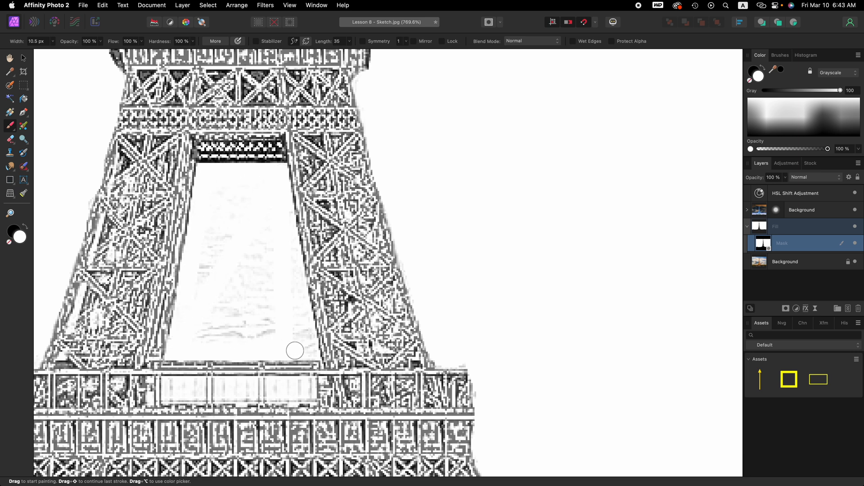
pyautogui.moveTo(295, 350); pyautogui.dragTo(295, 266)
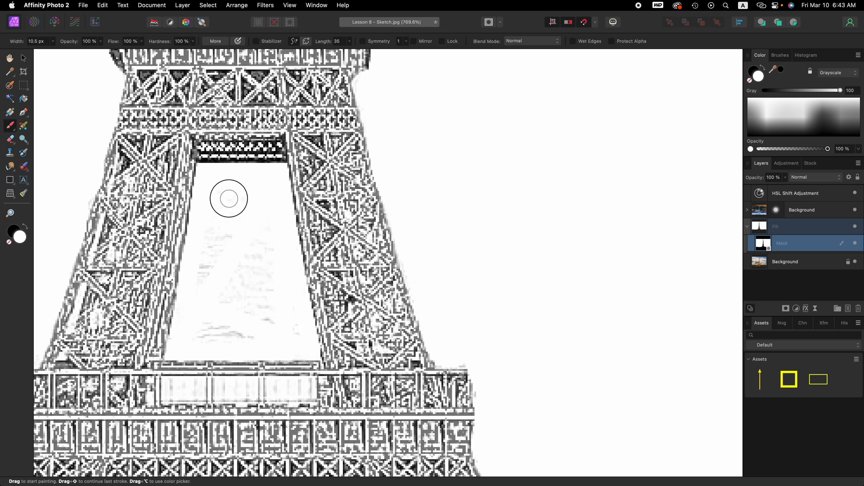
pyautogui.moveTo(256, 273)
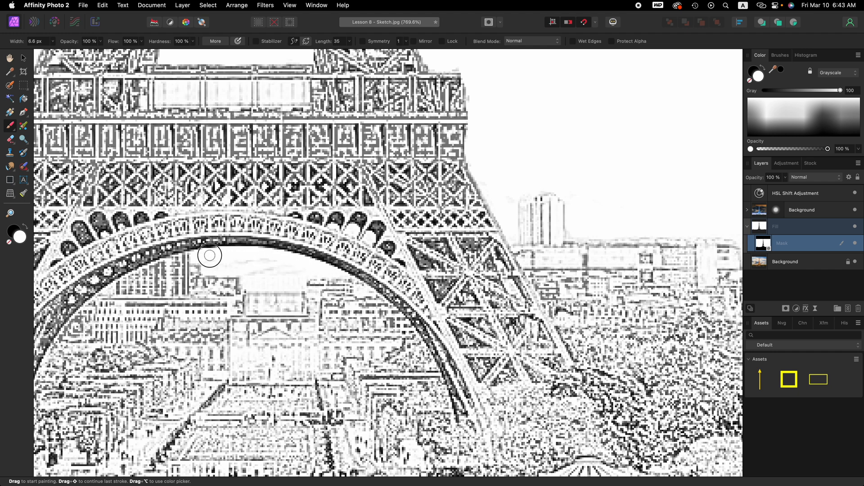
pyautogui.moveTo(209, 255); pyautogui.dragTo(279, 271)
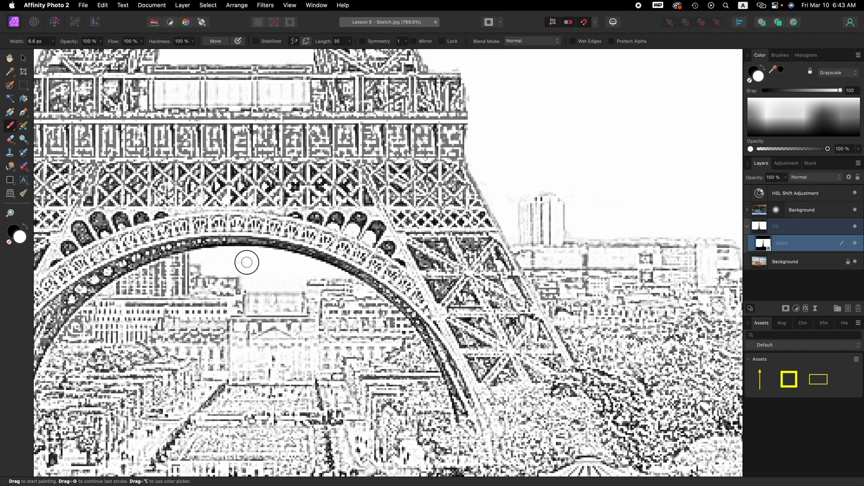
pyautogui.moveTo(290, 280)
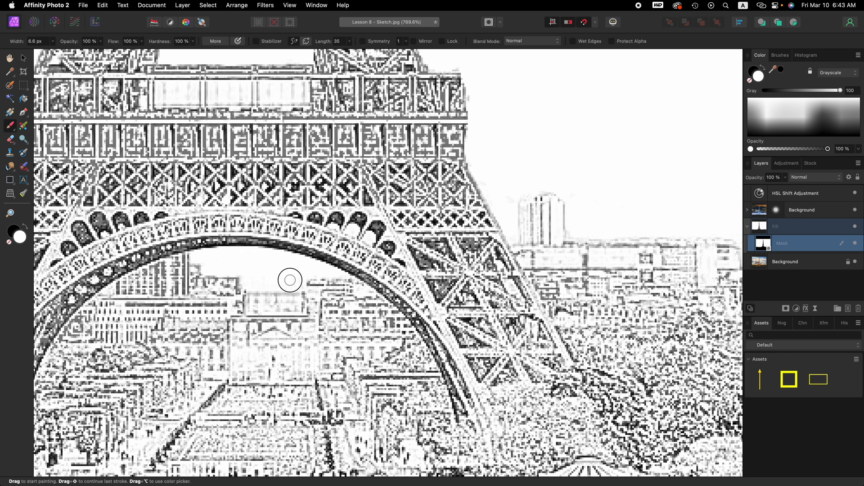
pyautogui.moveTo(272, 274)
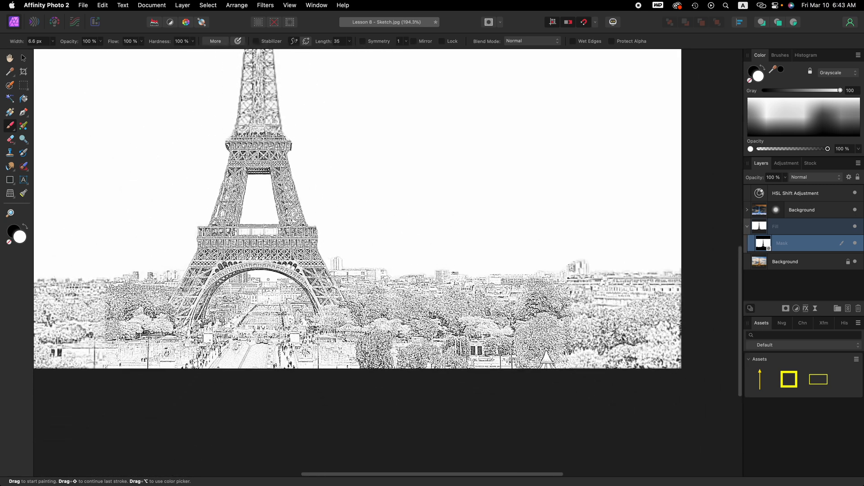
pyautogui.scroll(-3)
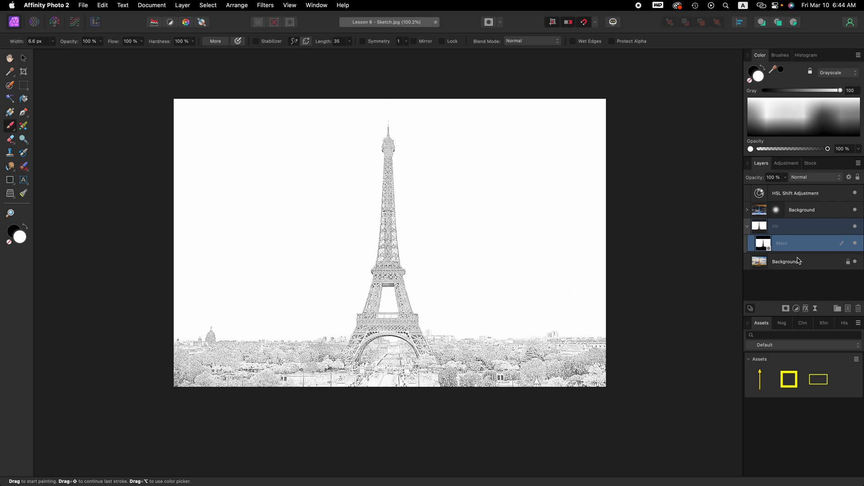
pyautogui.moveTo(778, 198)
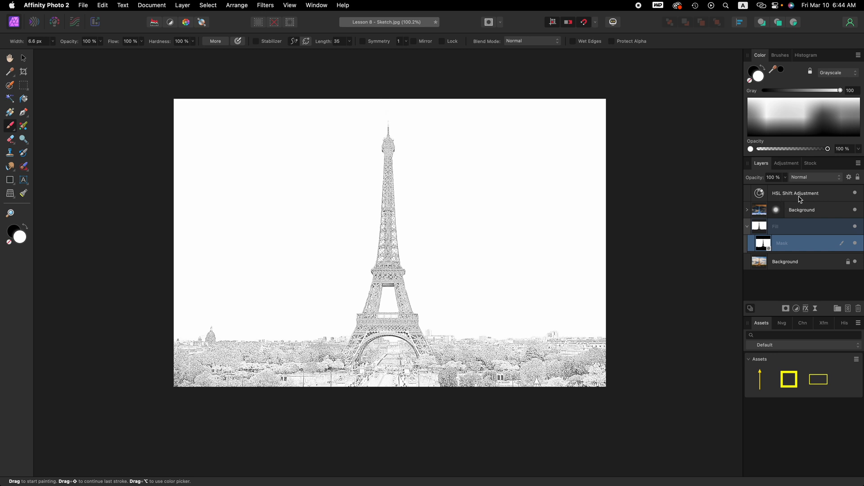
pyautogui.moveTo(862, 198)
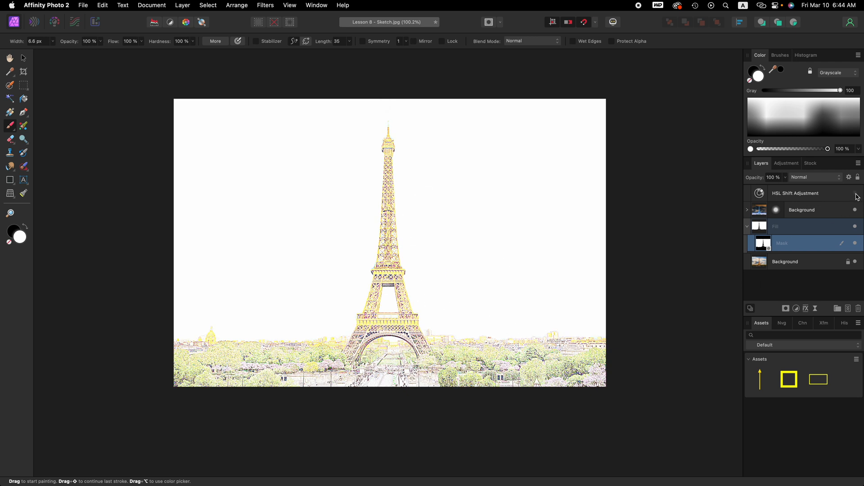
pyautogui.moveTo(854, 197)
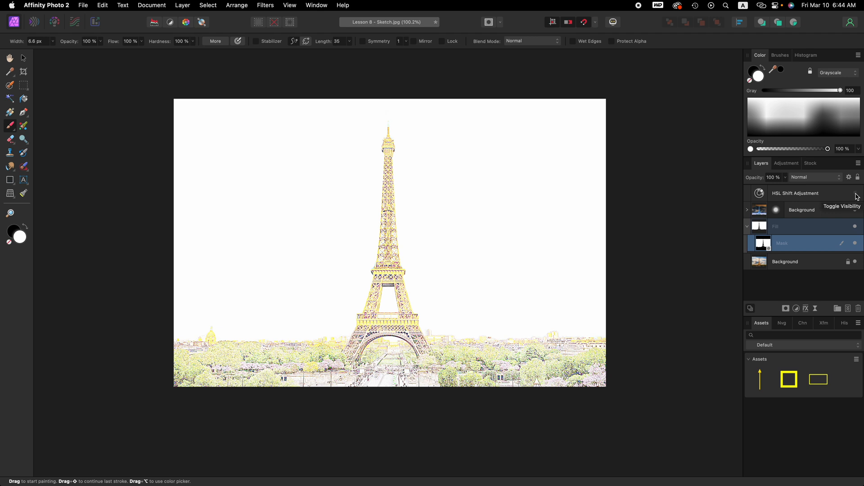
pyautogui.click(855, 193)
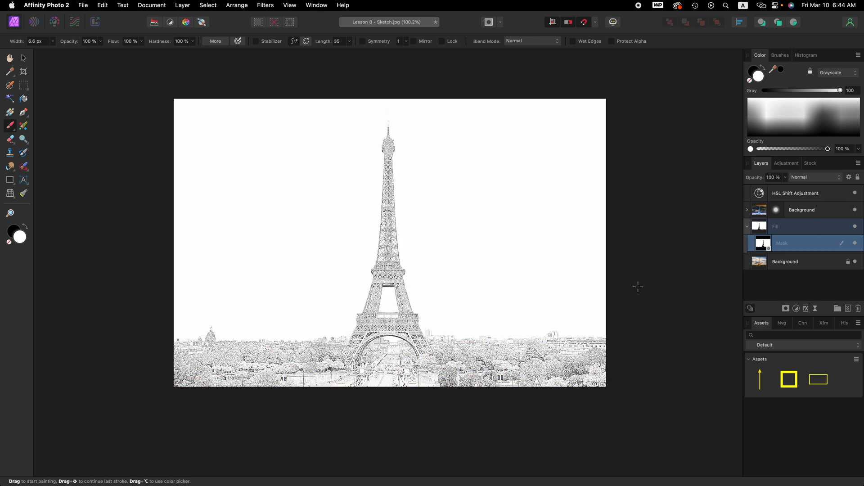
pyautogui.moveTo(648, 280)
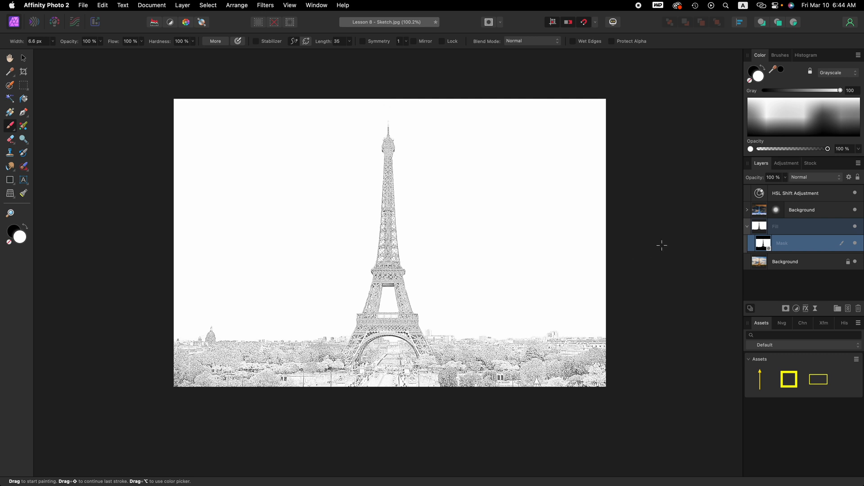
pyautogui.moveTo(661, 266)
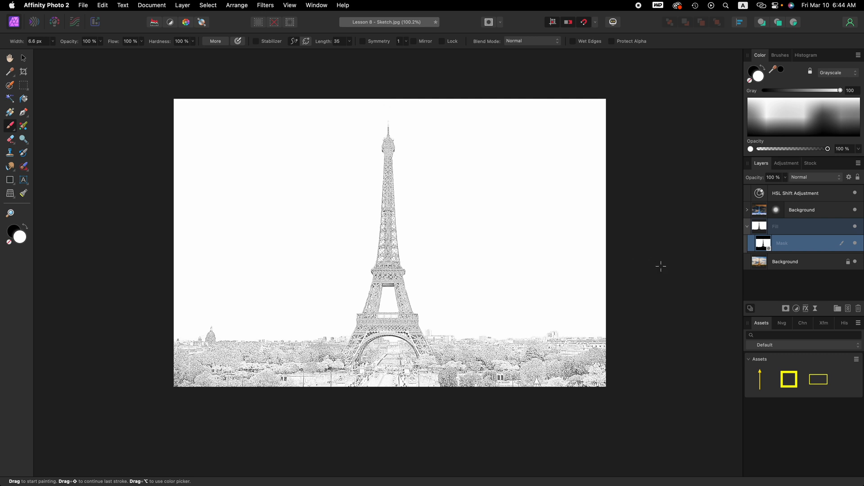
pyautogui.moveTo(661, 274)
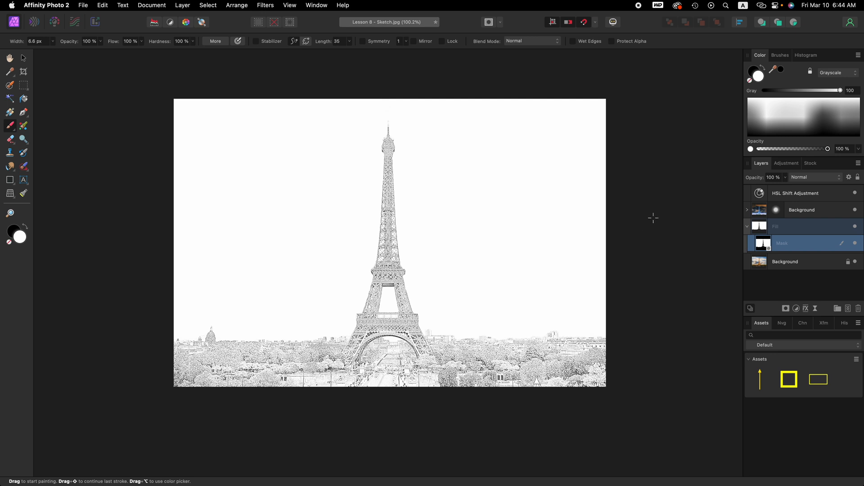
pyautogui.moveTo(653, 238)
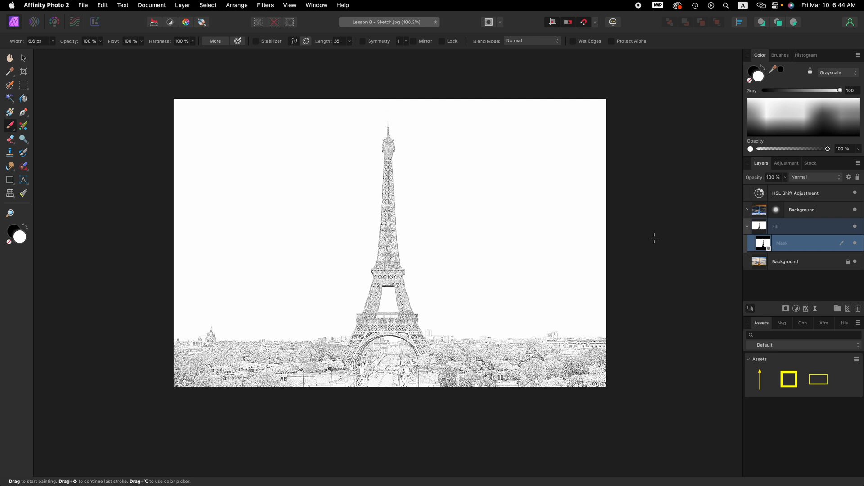